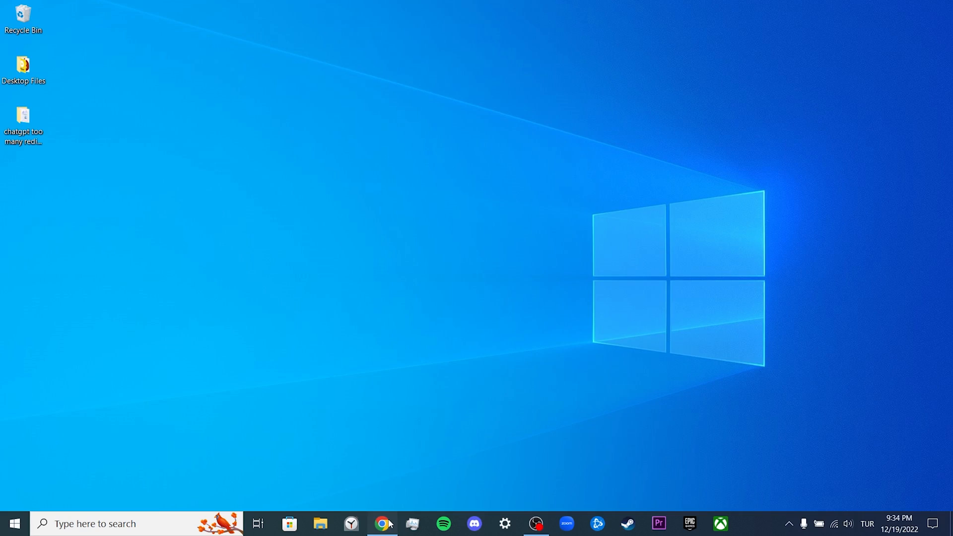
Step: Launch Chrome and confirm on About Chrome that version 108.0.5359.125 is up to date
{"action": "left_click", "coordinate": [381, 523]}
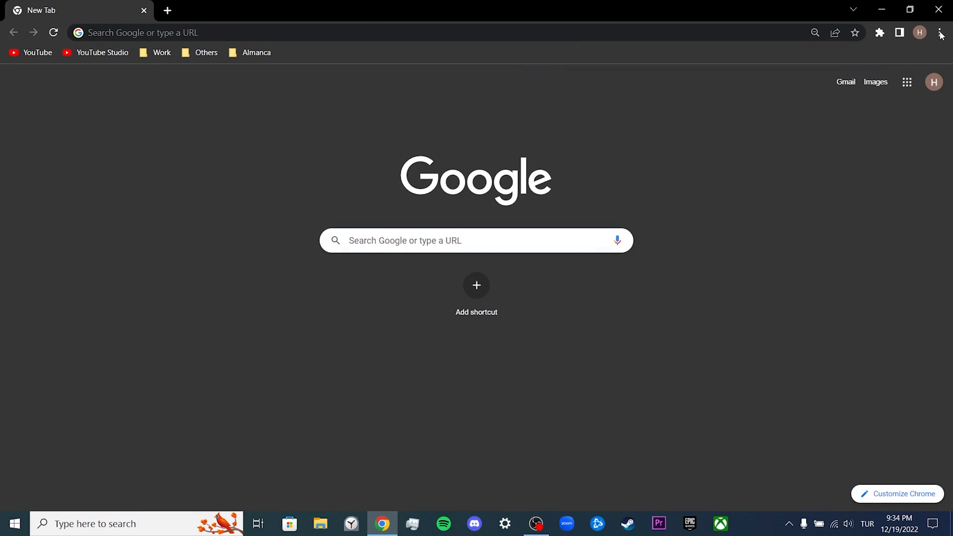
{"action": "mouse_move", "coordinate": [854, 247]}
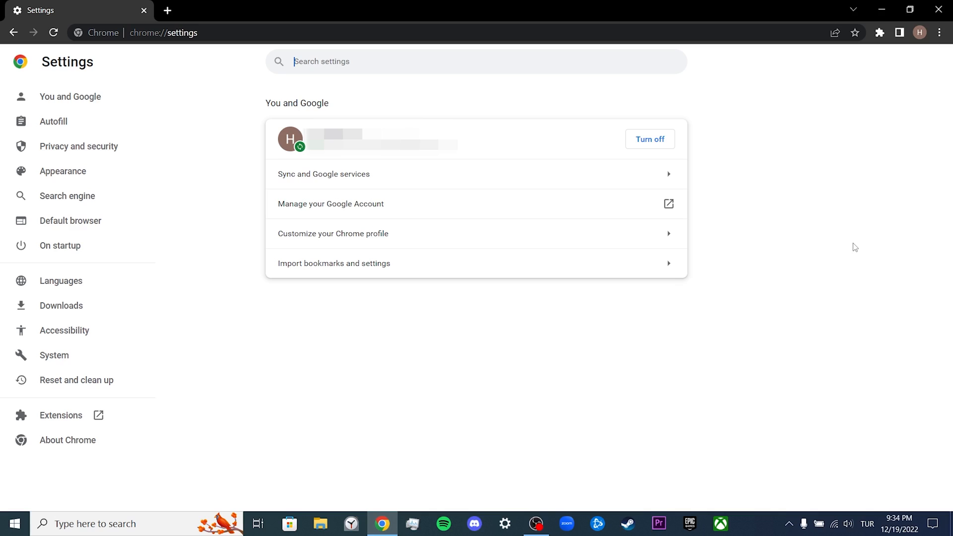
{"action": "left_click", "coordinate": [68, 440]}
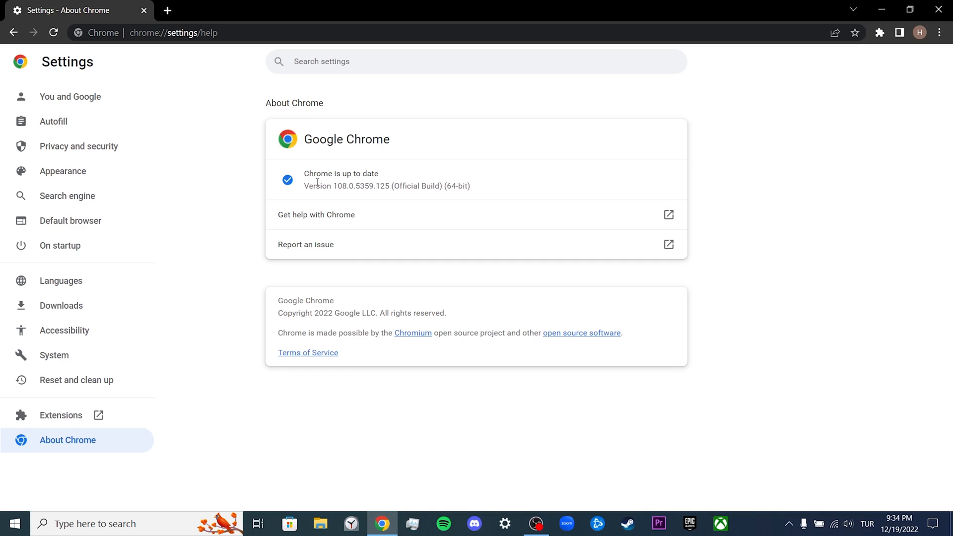
{"action": "mouse_move", "coordinate": [388, 175]}
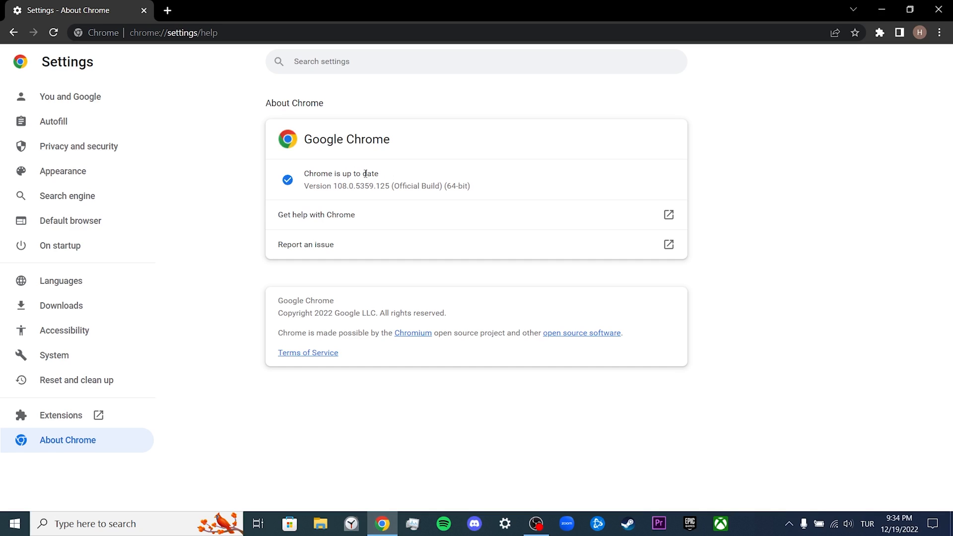
Step: Go from Privacy and security to Cookies and other site data, then view all site data
{"action": "left_click", "coordinate": [79, 146]}
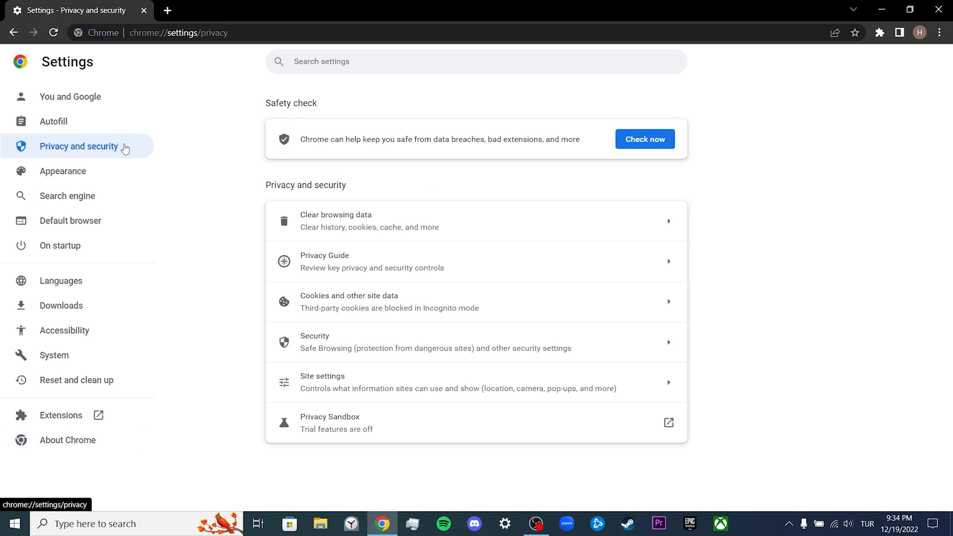
{"action": "left_click", "coordinate": [349, 302]}
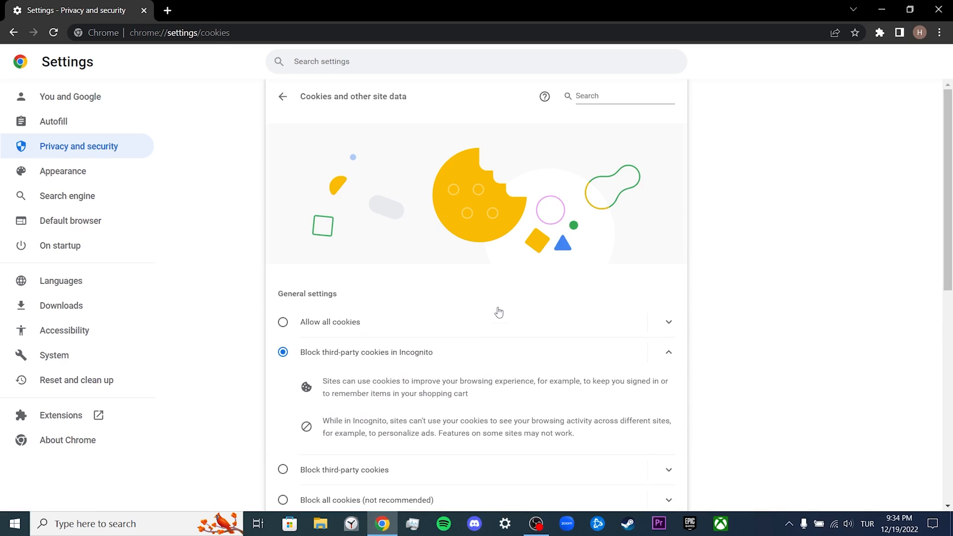
{"action": "scroll", "scroll_direction": "down", "scroll_amount": 3}
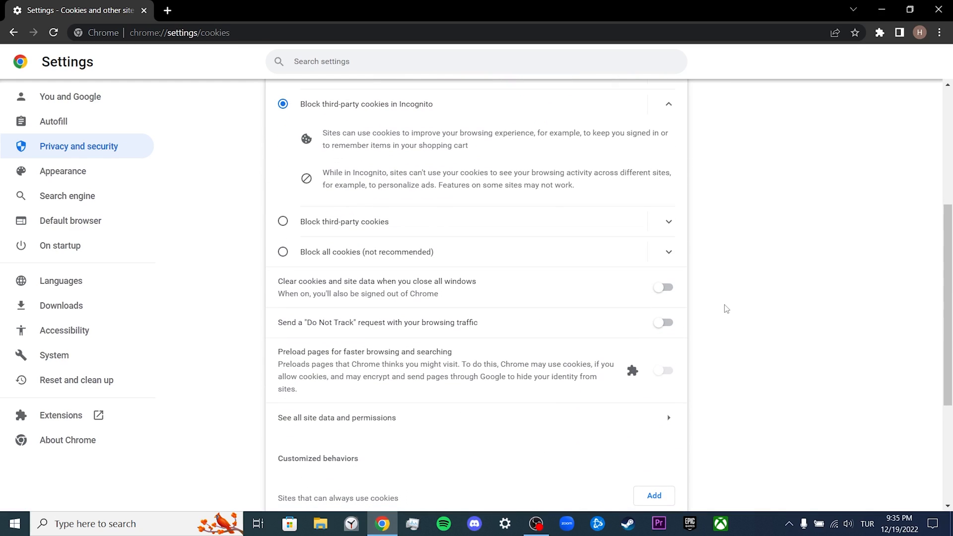
{"action": "scroll", "scroll_direction": "down", "scroll_amount": 3}
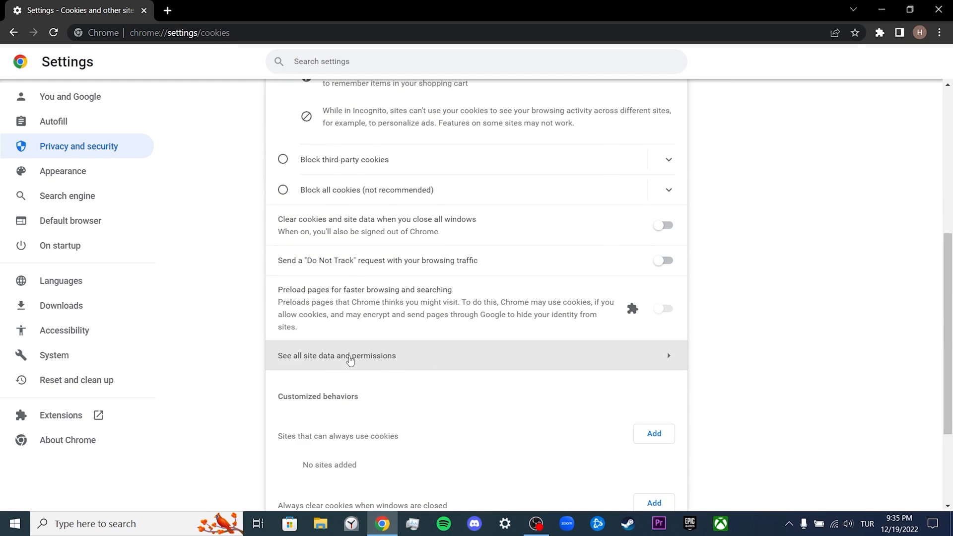
{"action": "left_click", "coordinate": [350, 355]}
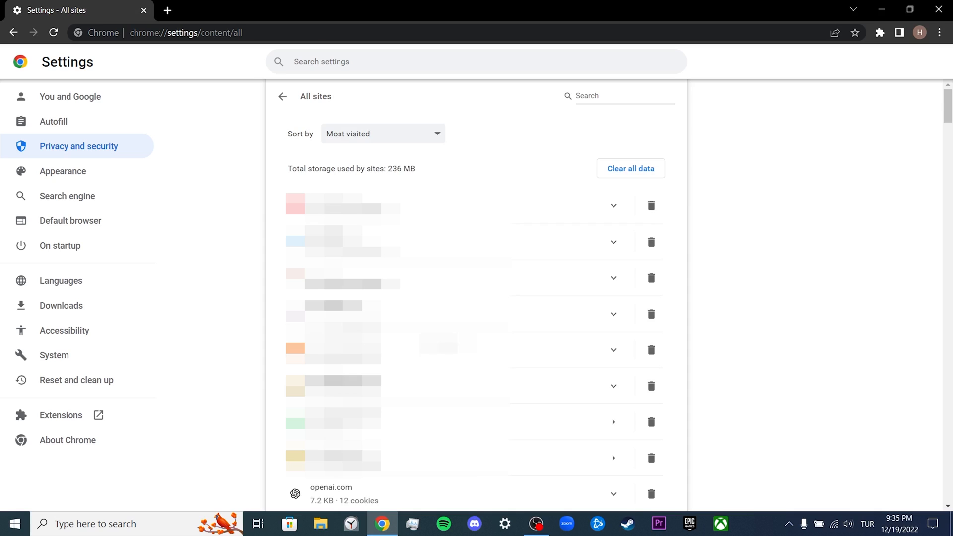
Step: Search stored sites for 'openai' and delete all openai.com data, leaving 0 B
{"action": "left_click", "coordinate": [617, 96]}
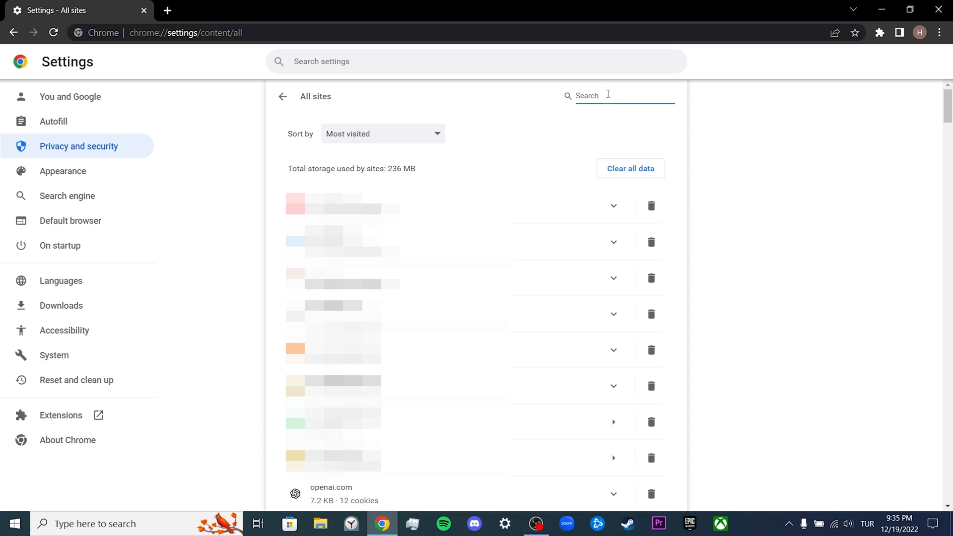
{"action": "type", "text": "openai"}
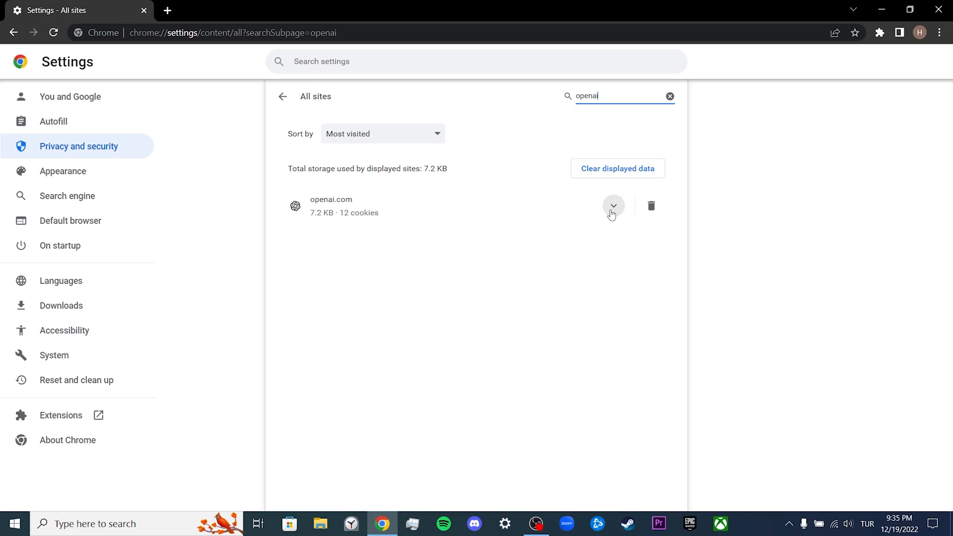
{"action": "left_click", "coordinate": [613, 206]}
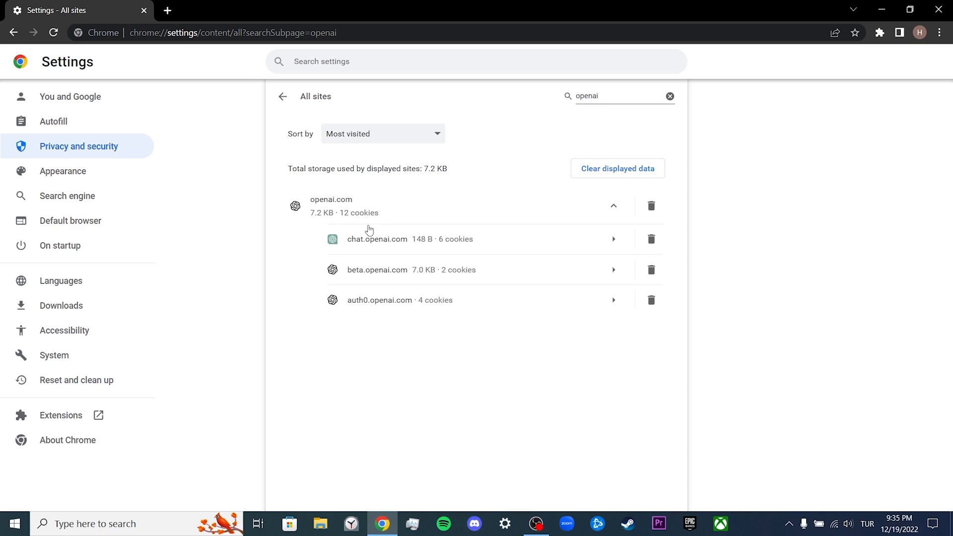
{"action": "mouse_move", "coordinate": [479, 282]}
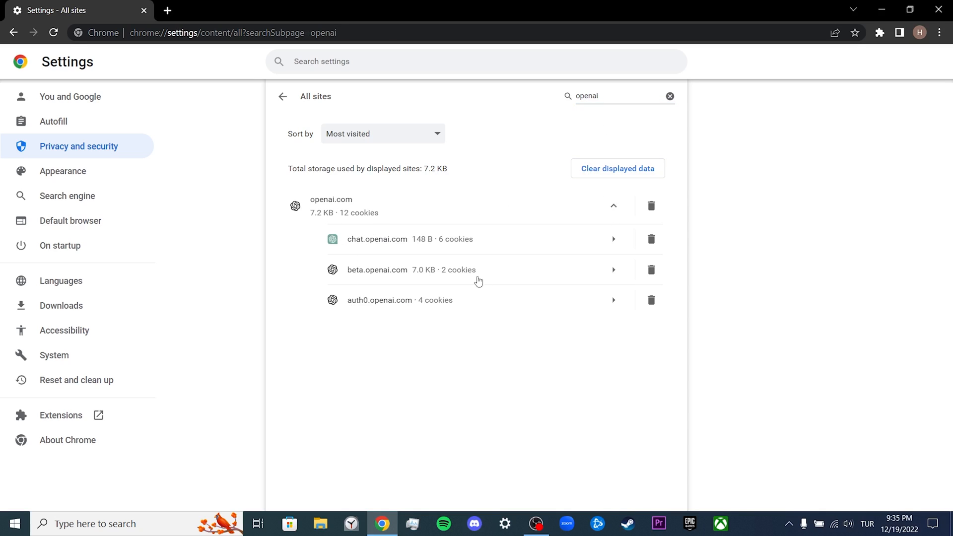
{"action": "left_click", "coordinate": [651, 206]}
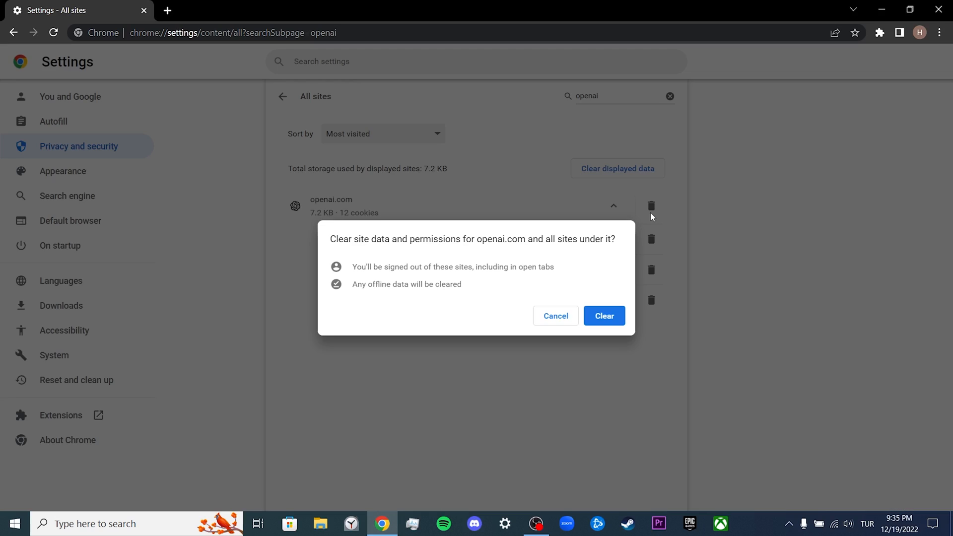
{"action": "left_click", "coordinate": [604, 315]}
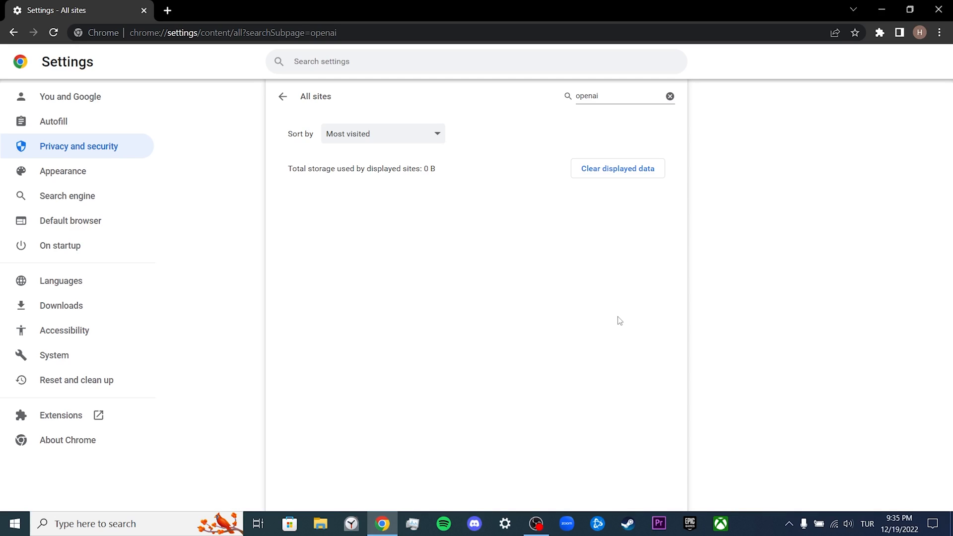
{"action": "mouse_move", "coordinate": [61, 423]}
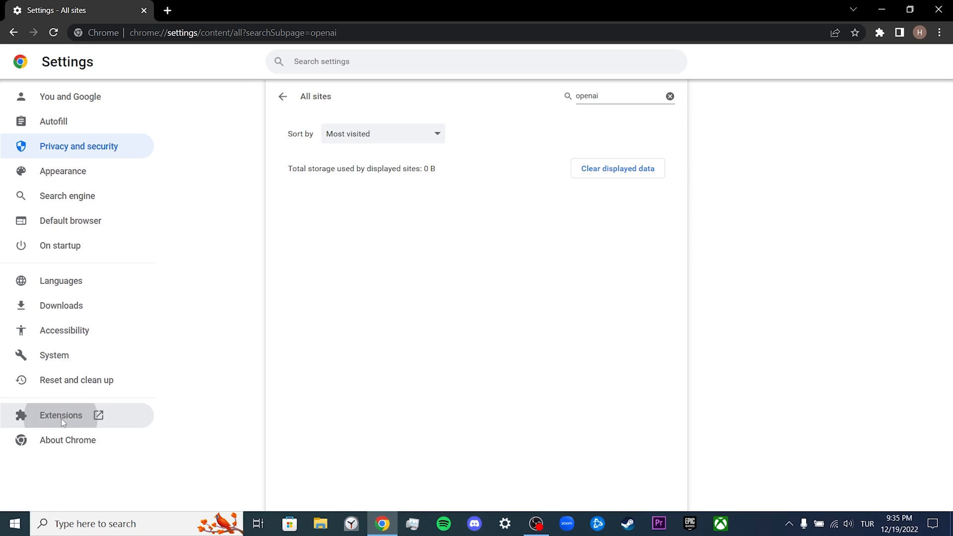
Step: Open Extensions and turn off ZenMate VPN and uBlock Origin
{"action": "left_click", "coordinate": [61, 416]}
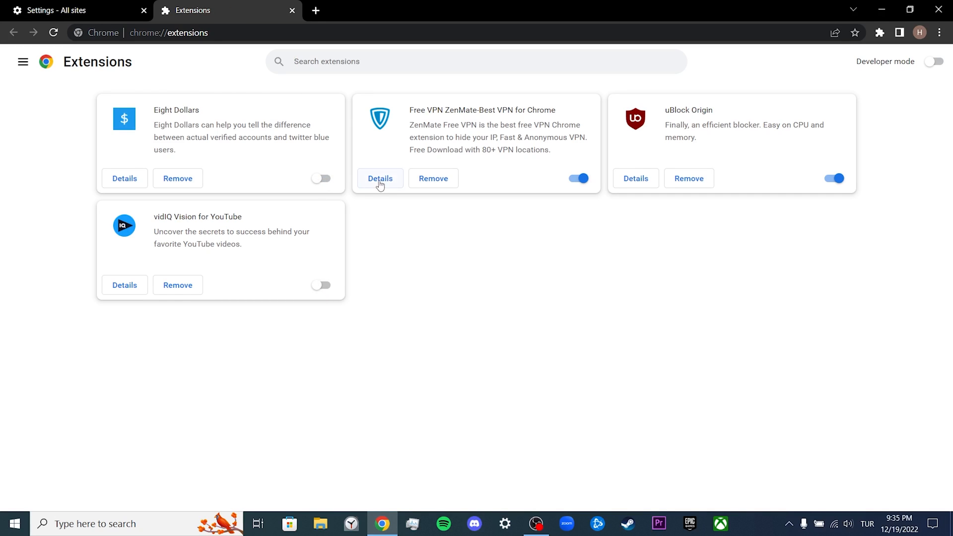
{"action": "left_click", "coordinate": [578, 178]}
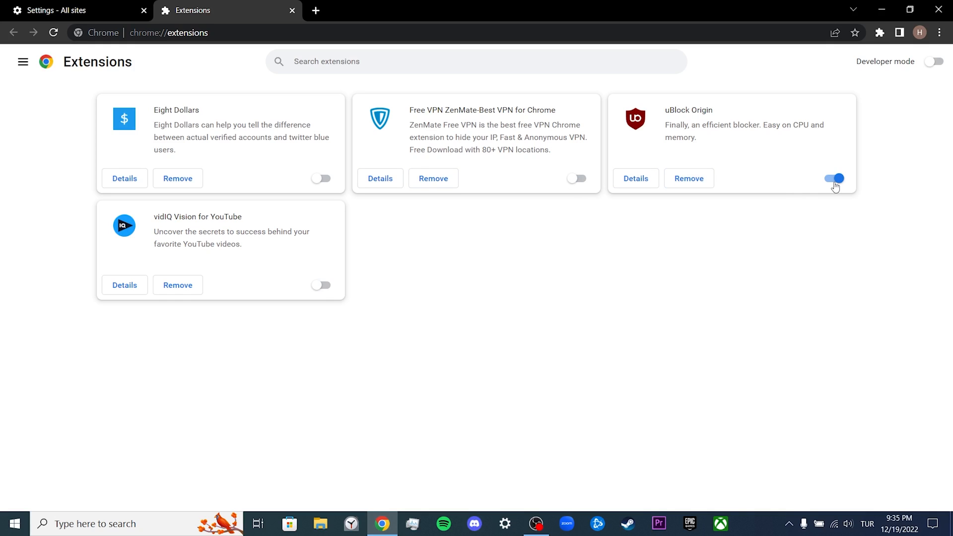
{"action": "left_click", "coordinate": [834, 178]}
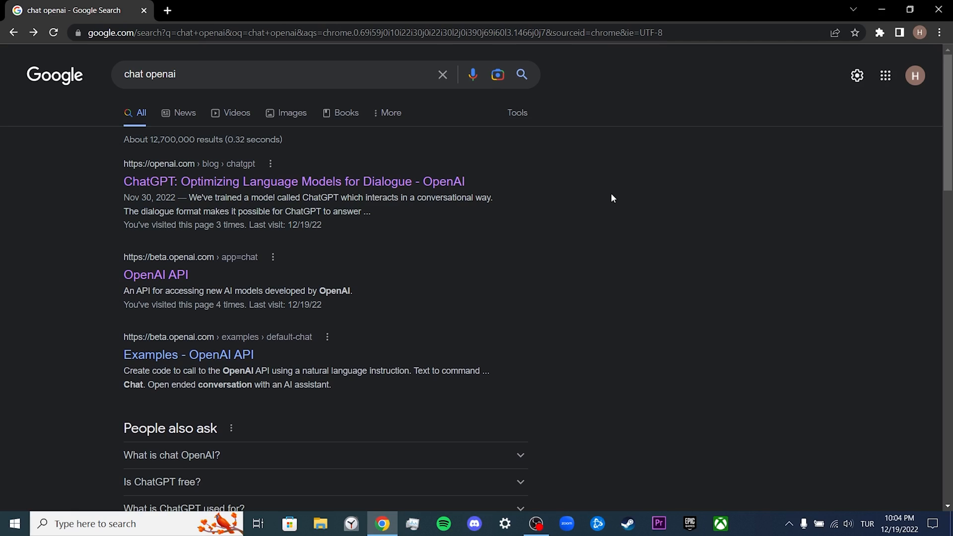
{"action": "mouse_move", "coordinate": [446, 185]}
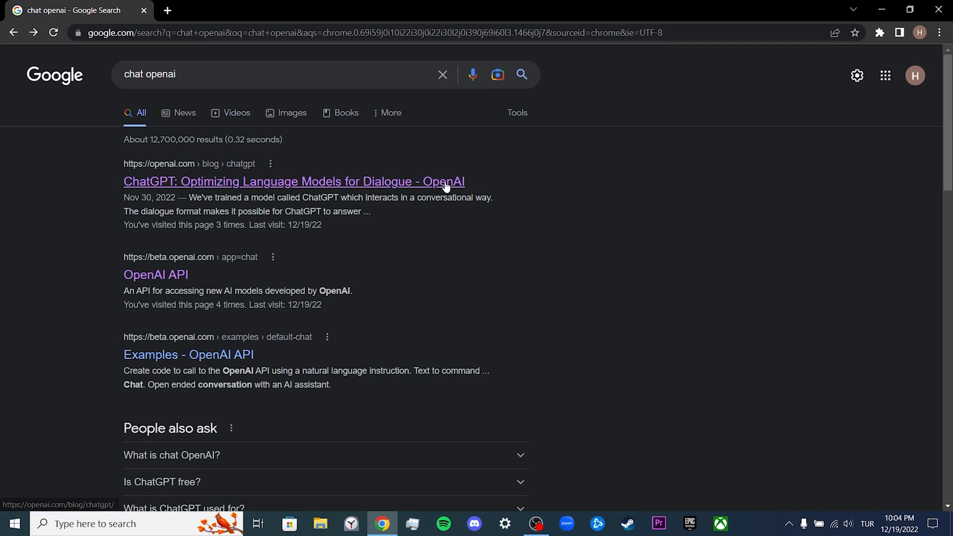
Step: Open the ChatGPT blog result in an incognito window and launch ChatGPT via TRY CHATGPT
{"action": "right_click", "coordinate": [445, 185]}
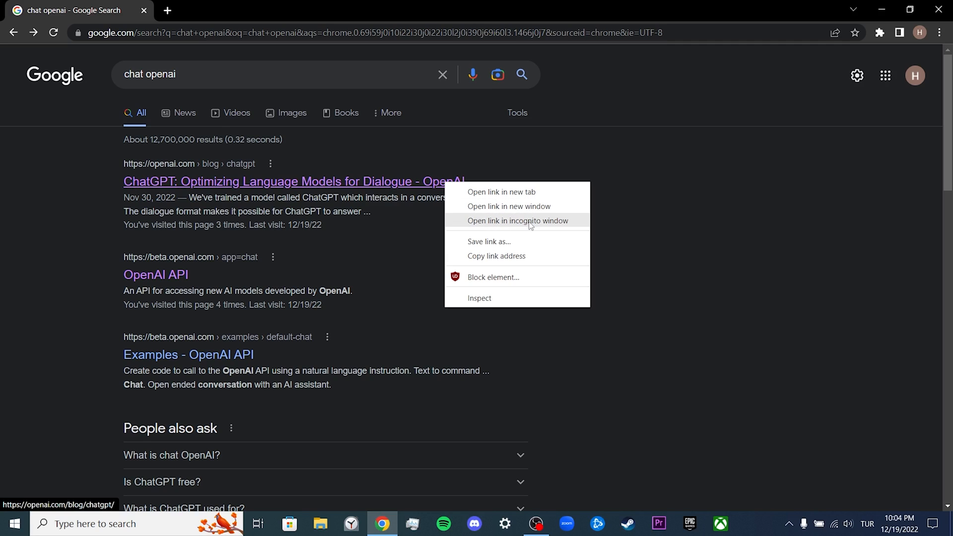
{"action": "left_click", "coordinate": [518, 220]}
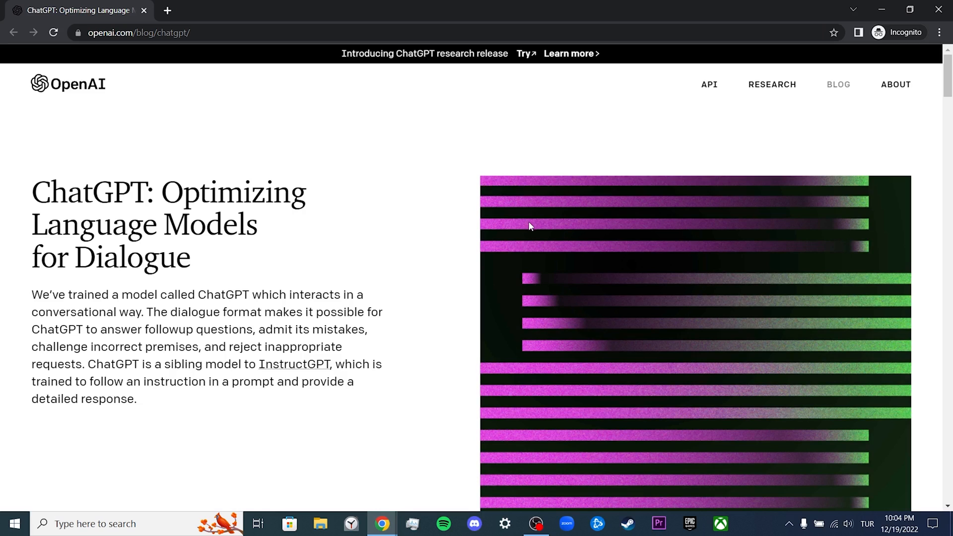
{"action": "scroll", "scroll_direction": "down", "scroll_amount": 3}
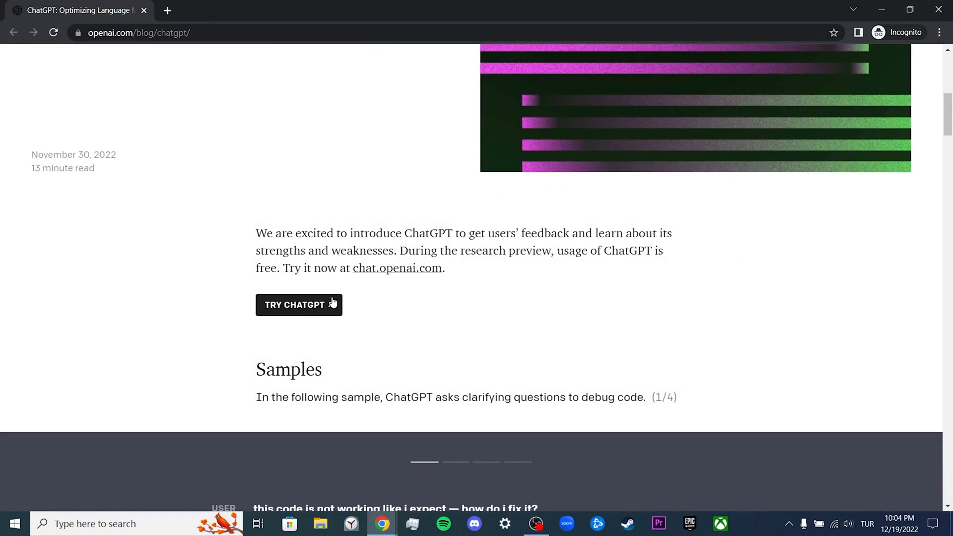
{"action": "left_click", "coordinate": [298, 305]}
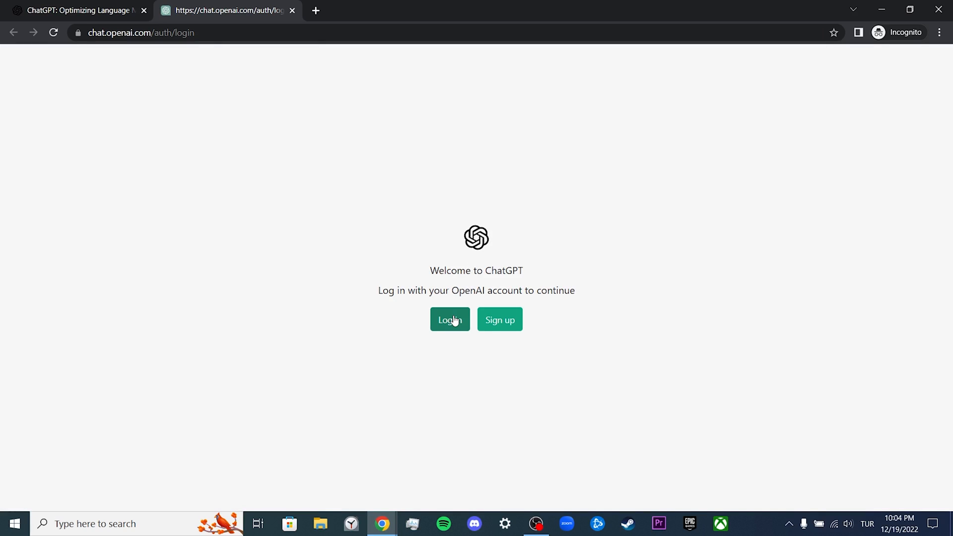
Step: Log in to ChatGPT in incognito and advance past the research preview notice
{"action": "left_click", "coordinate": [450, 319]}
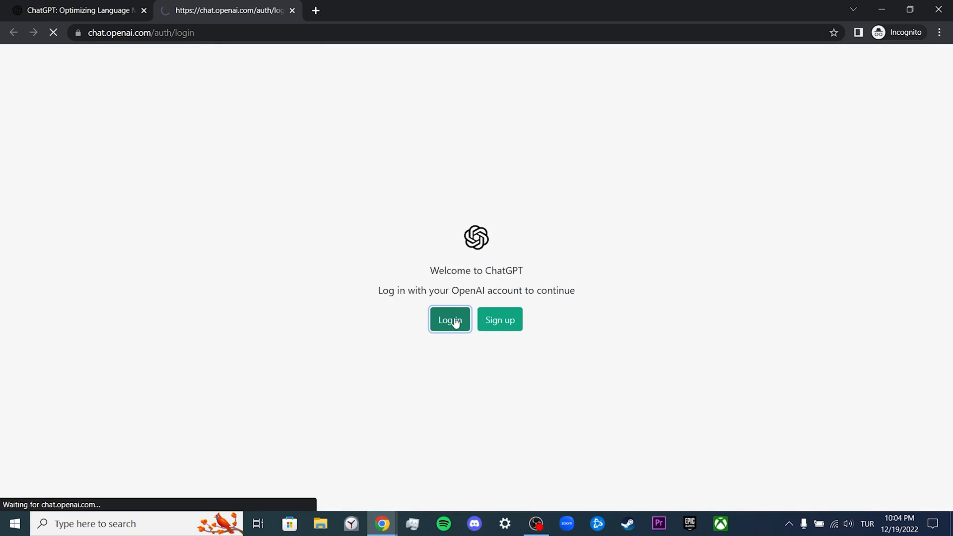
{"action": "left_click", "coordinate": [449, 320]}
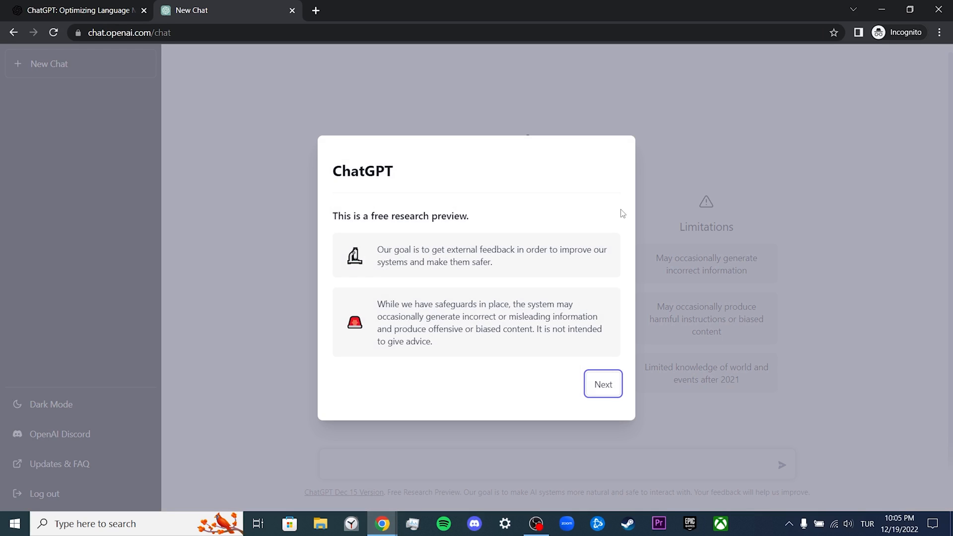
{"action": "mouse_move", "coordinate": [620, 388]}
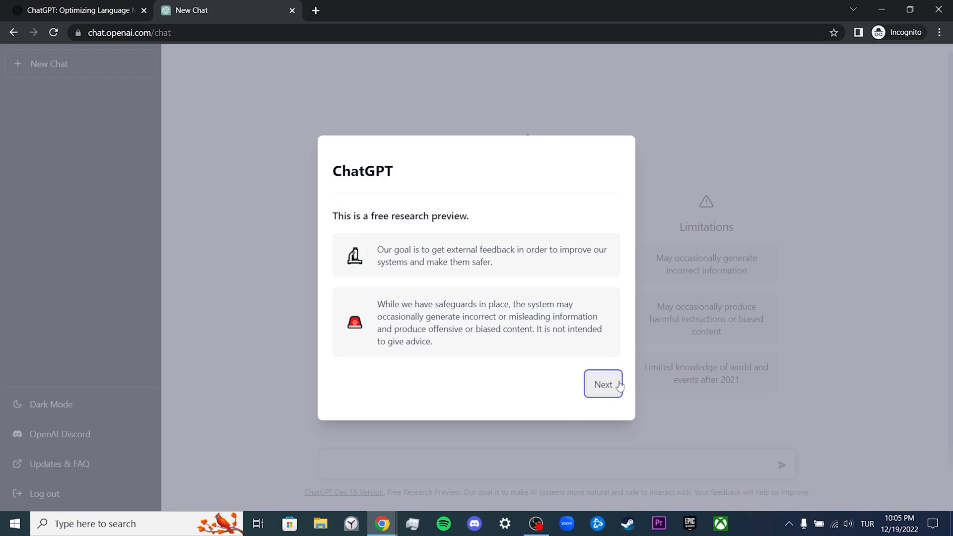
{"action": "left_click", "coordinate": [603, 384]}
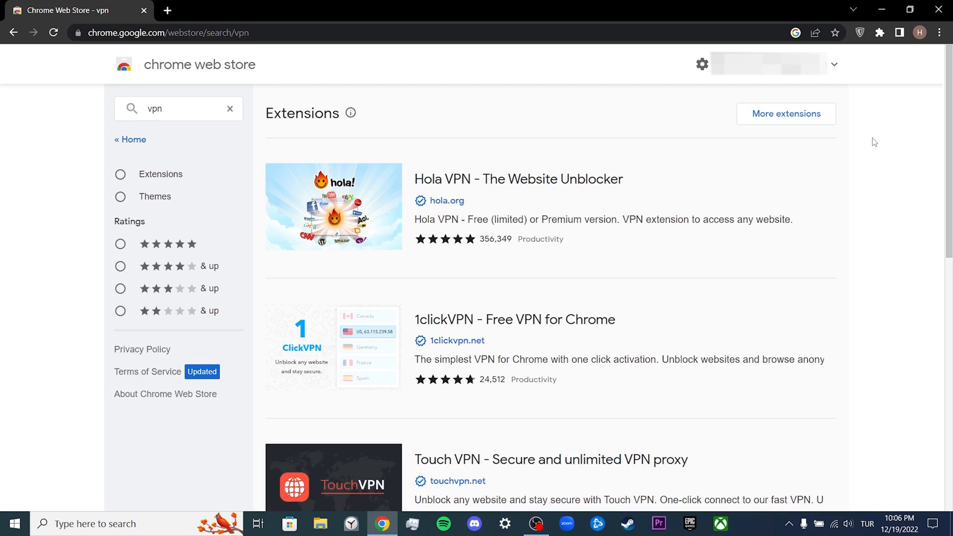
Step: In a new tab, turn on ZenMate VPN protection from its toolbar panel
{"action": "left_click", "coordinate": [168, 10]}
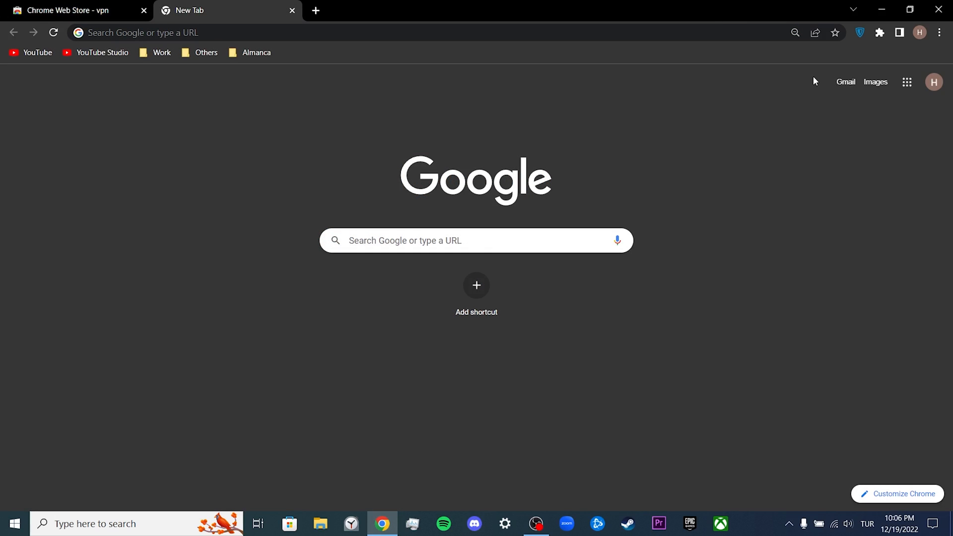
{"action": "left_click", "coordinate": [861, 32]}
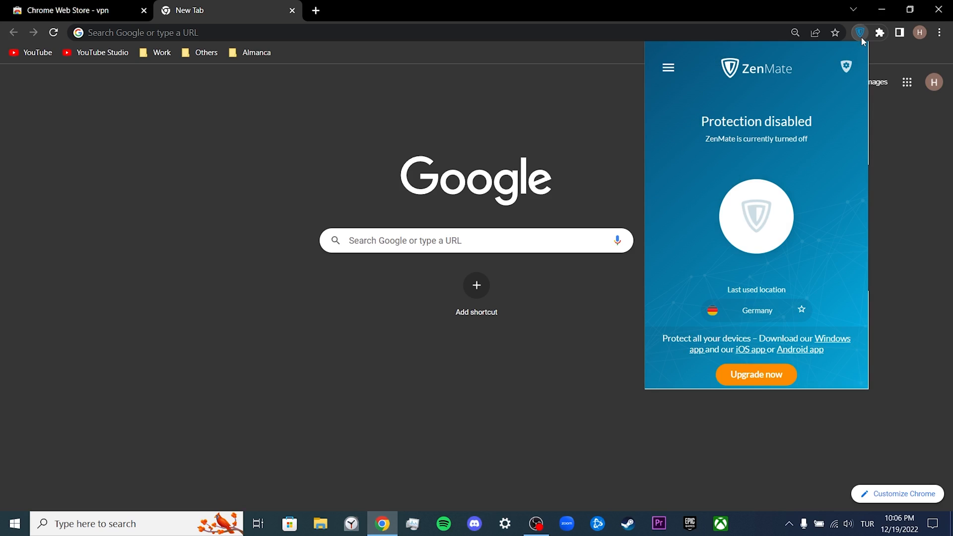
{"action": "left_click", "coordinate": [756, 217]}
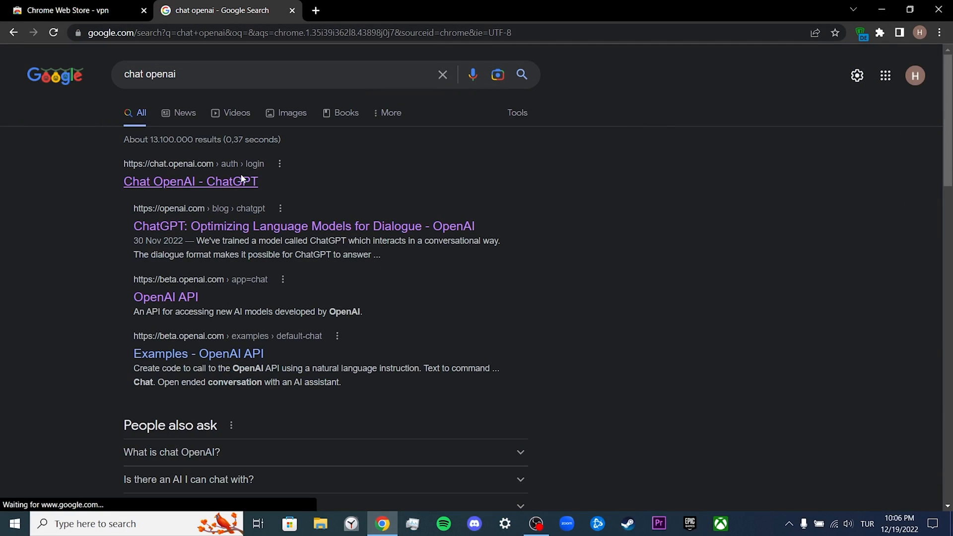
Step: Open the Chat OpenAI result, log in, and close the intro dialog with Next and Done
{"action": "left_click", "coordinate": [191, 181]}
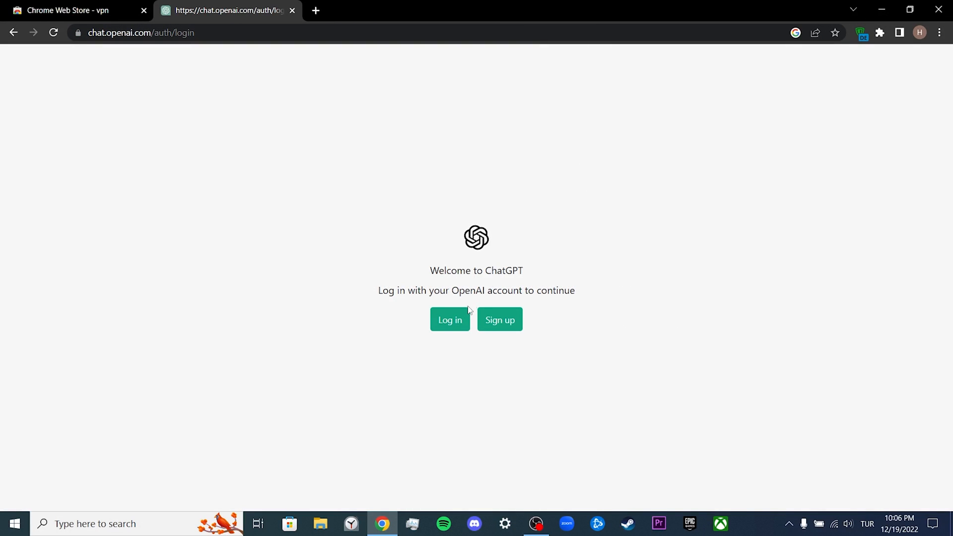
{"action": "left_click", "coordinate": [450, 319]}
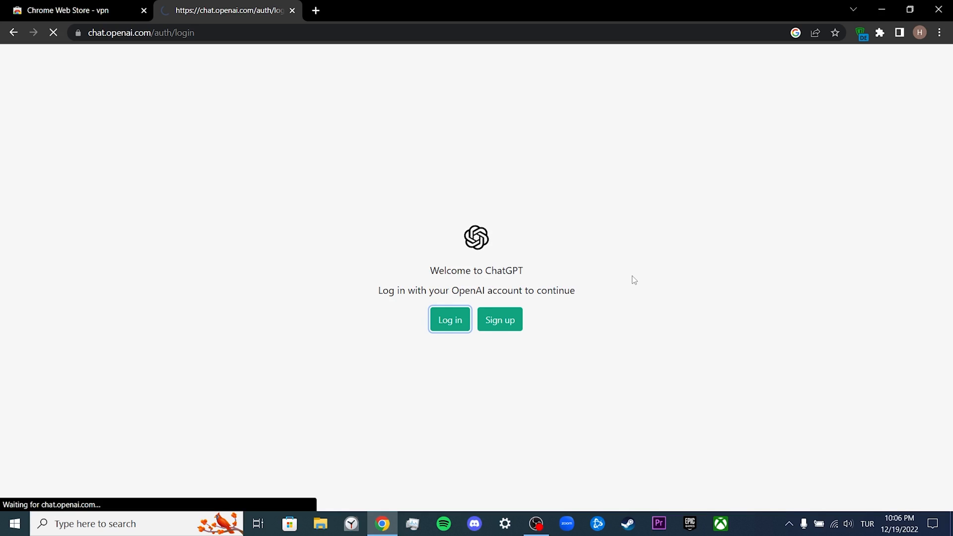
{"action": "left_click", "coordinate": [450, 320]}
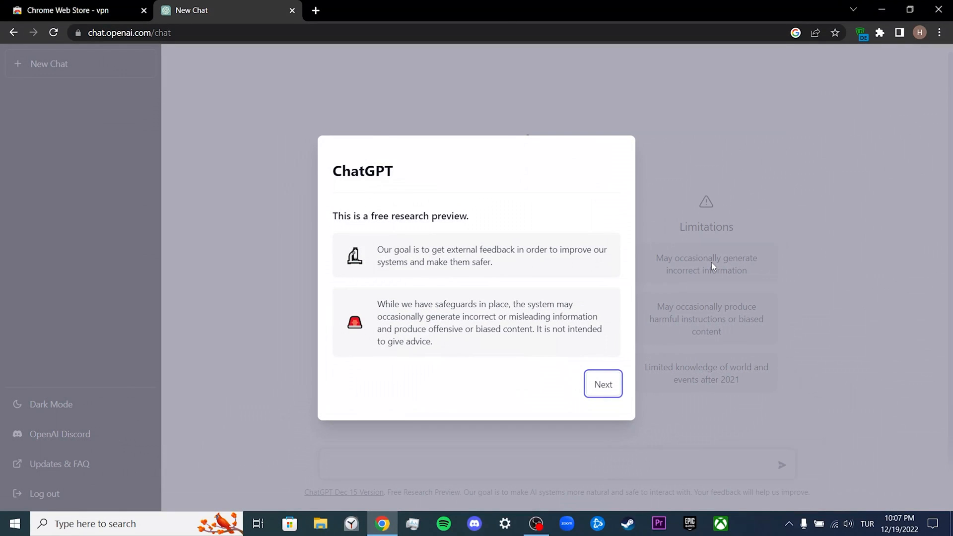
{"action": "mouse_move", "coordinate": [649, 338]}
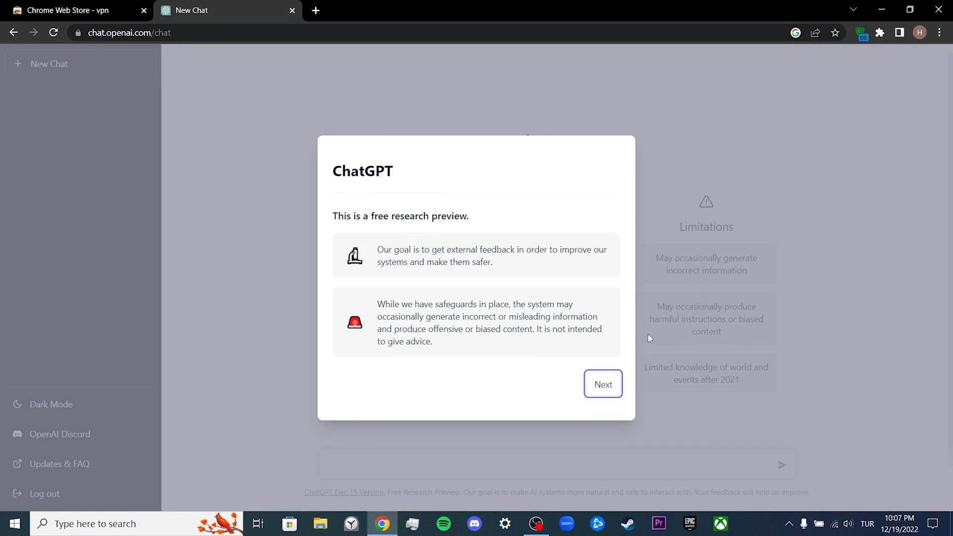
{"action": "left_click", "coordinate": [603, 384]}
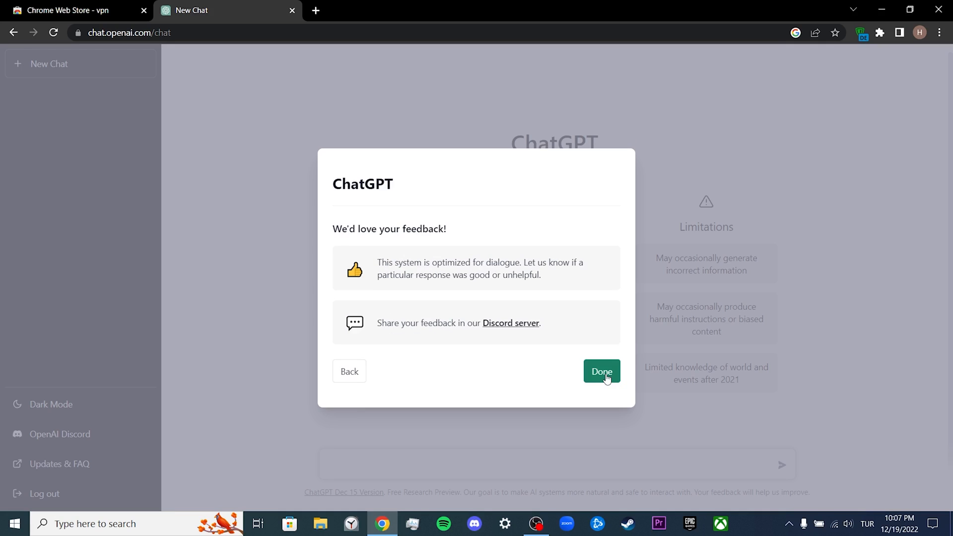
{"action": "left_click", "coordinate": [602, 371]}
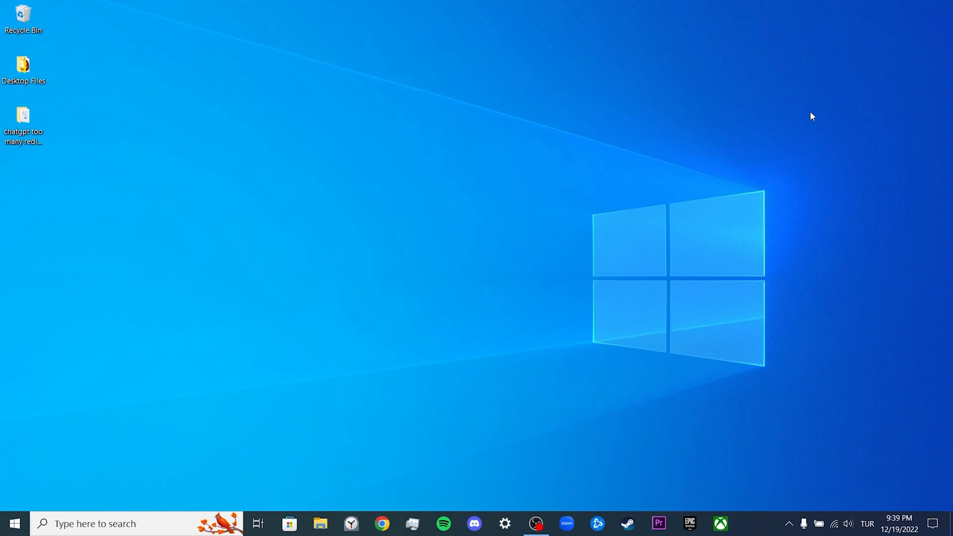
{"action": "mouse_move", "coordinate": [162, 475]}
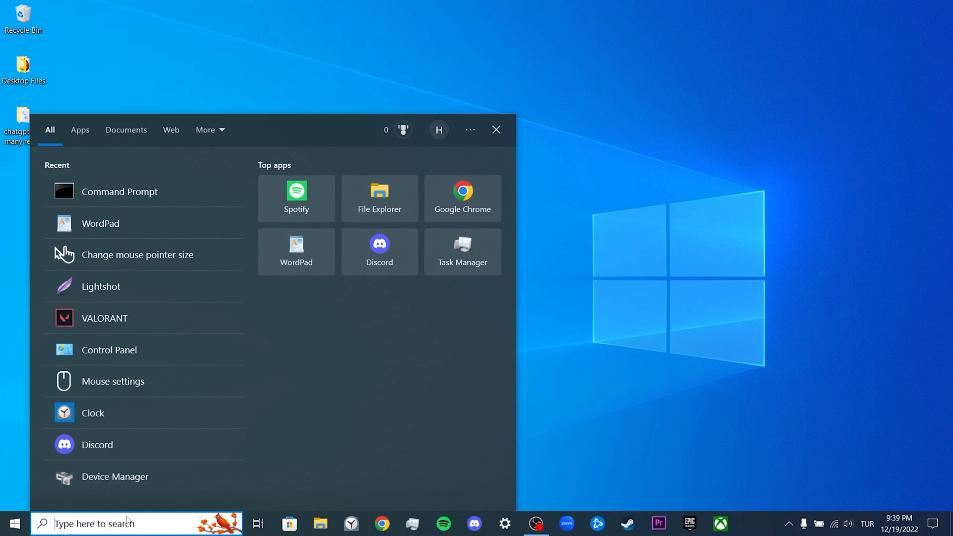
Step: In an admin Command Prompt, run ipconfig /release, /renew and /flushdns, then exit
{"action": "type", "text": "cmd"}
{"action": "type", "text": "ipconfig /re"}
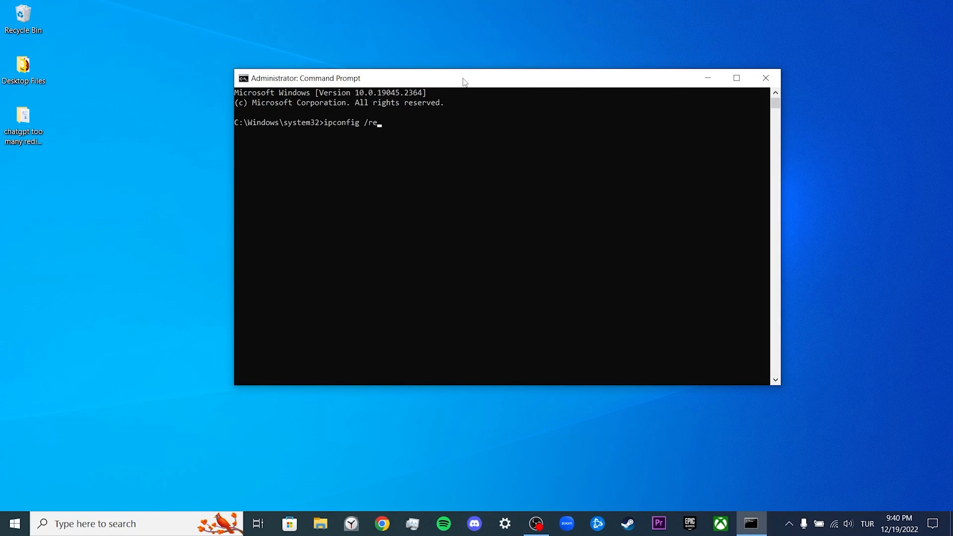
{"action": "key", "text": "Enter"}
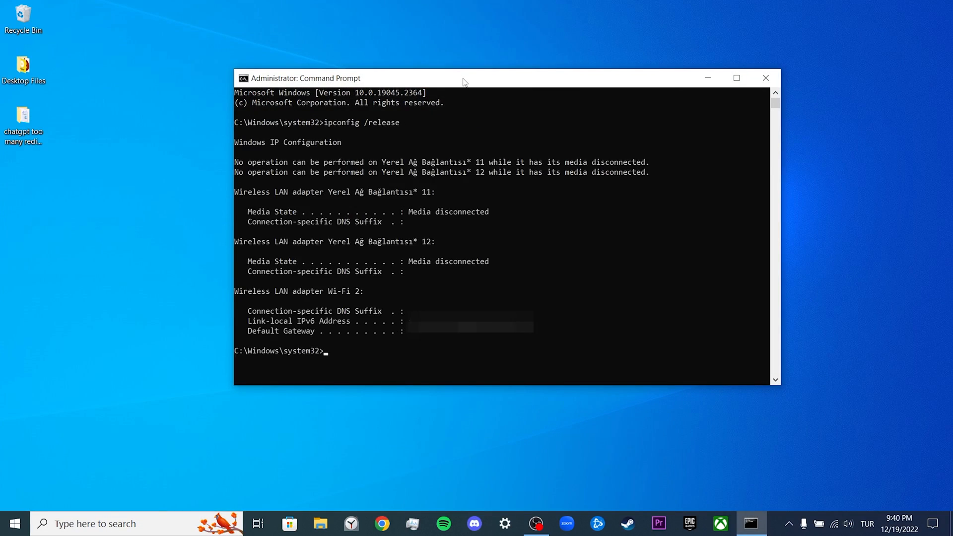
{"action": "type", "text": "ipconfig /"}
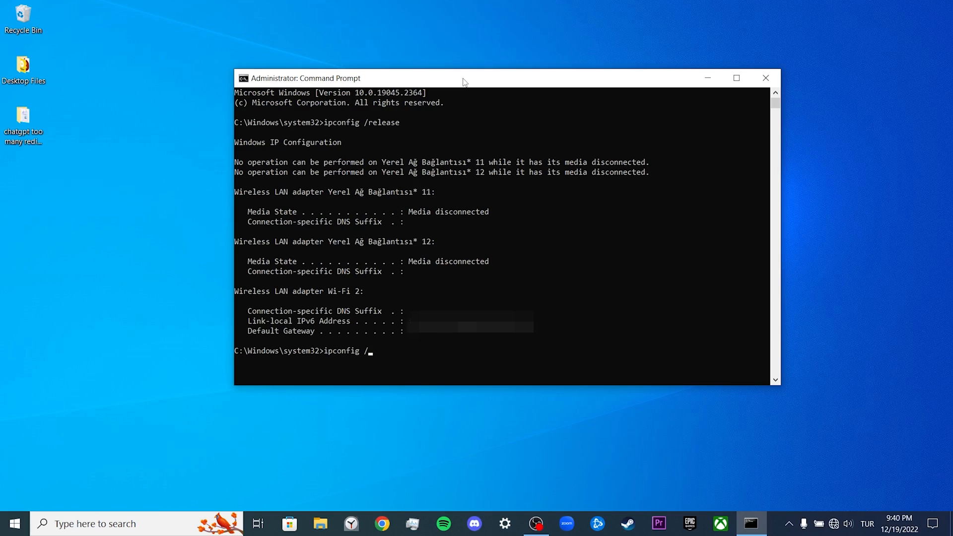
{"action": "type", "text": "renew"}
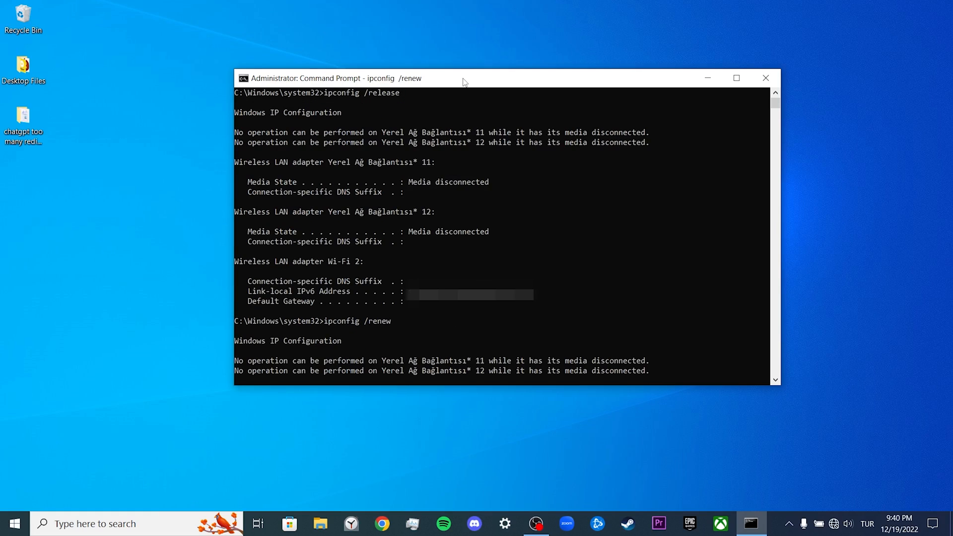
{"action": "mouse_move", "coordinate": [631, 195]}
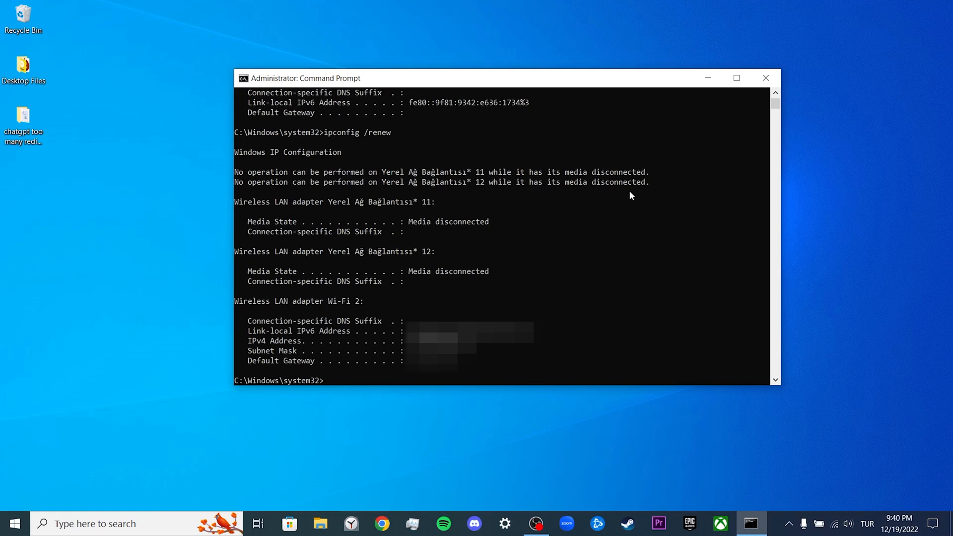
{"action": "type", "text": "ipconfig"}
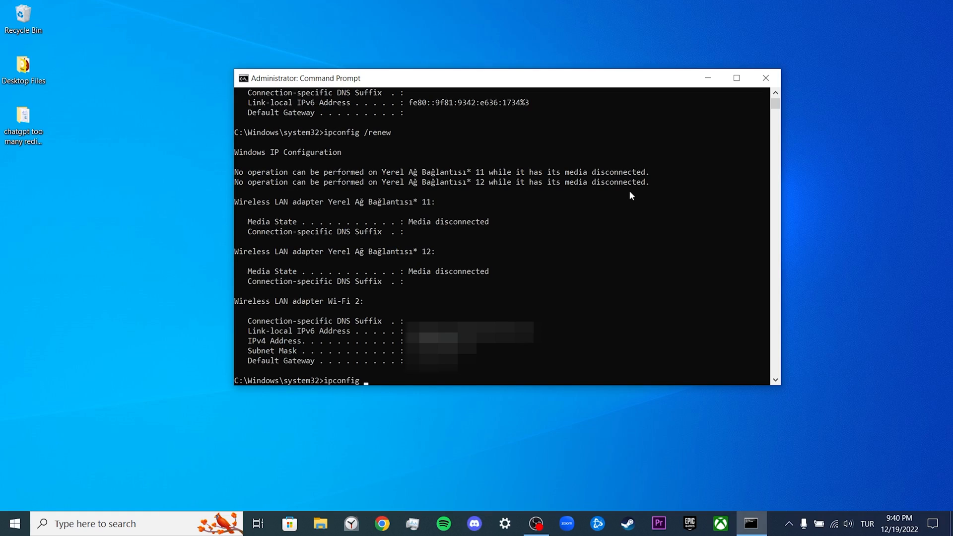
{"action": "type", "text": "/flushdns"}
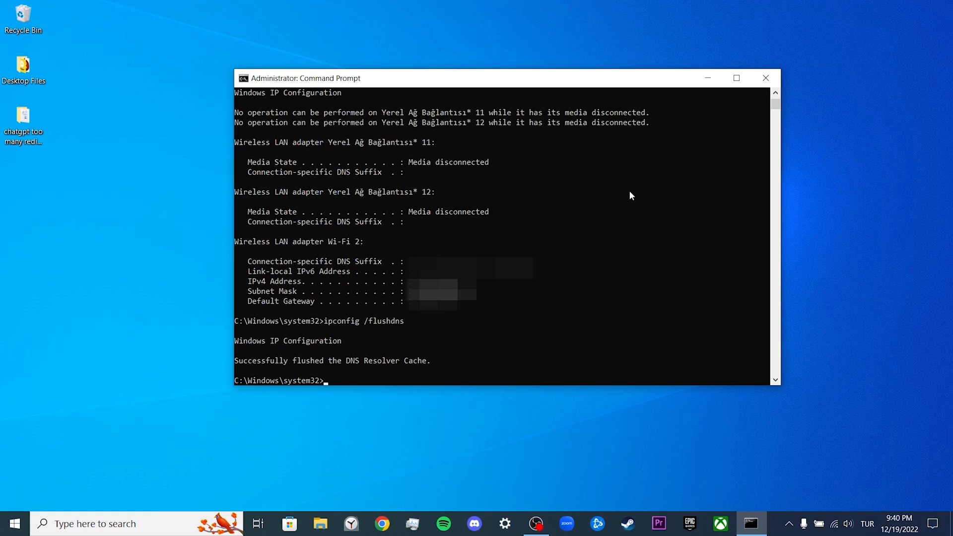
{"action": "type", "text": "exit"}
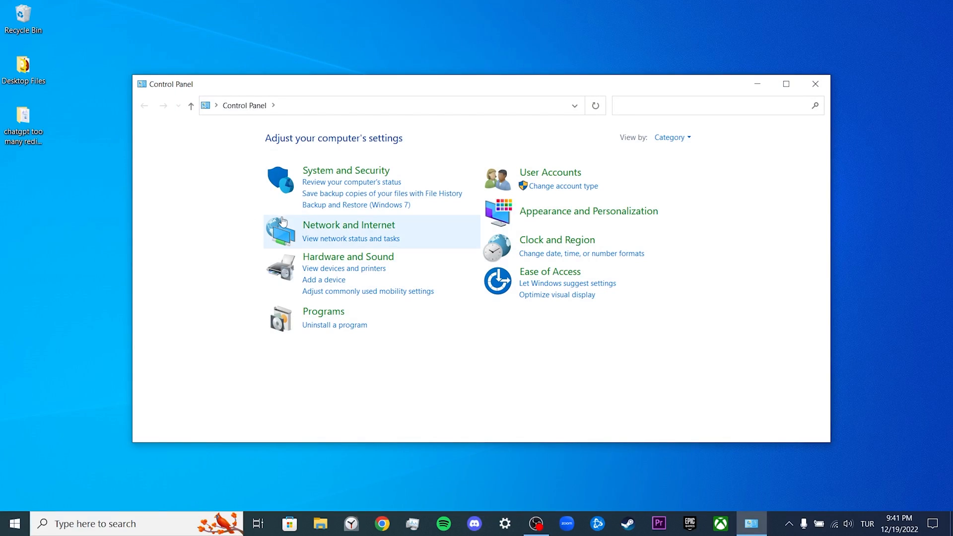
Step: Go through Network and Internet to Network and Sharing Center, showing the Wi-Fi 2 connection
{"action": "left_click", "coordinate": [349, 225]}
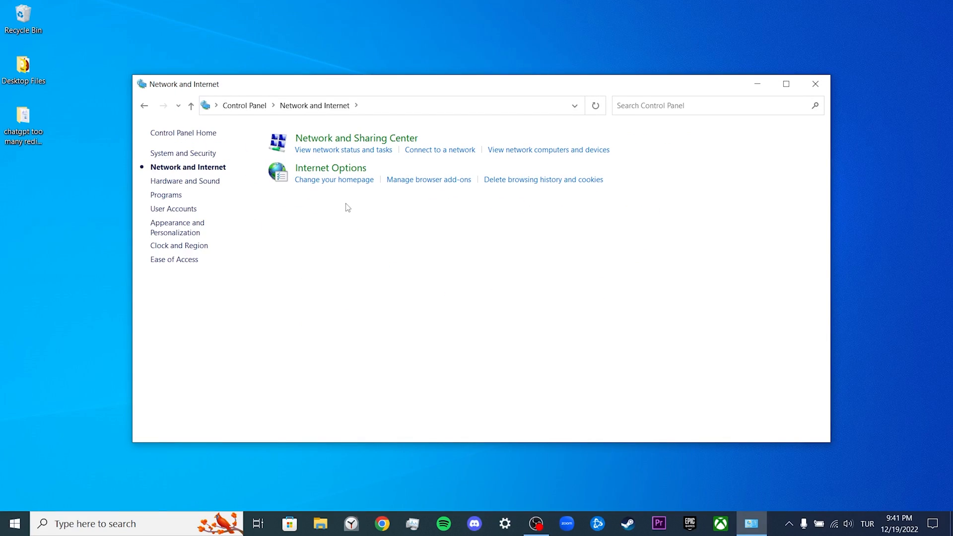
{"action": "left_click", "coordinate": [356, 138]}
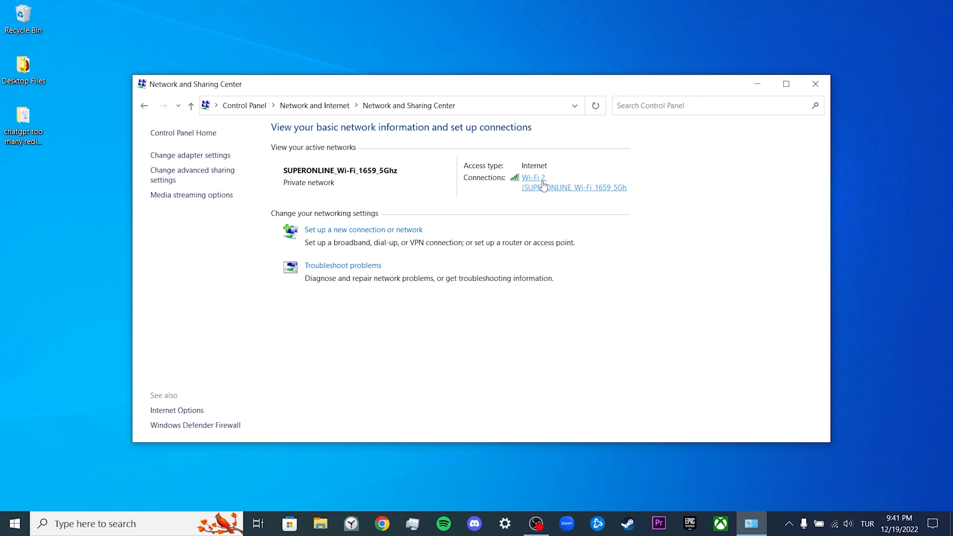
Step: Set Wi-Fi 2's IPv4 preferred DNS to 8.8.8.8 and alternate to 8.8.4.4, then close Control Panel
{"action": "left_click", "coordinate": [533, 177]}
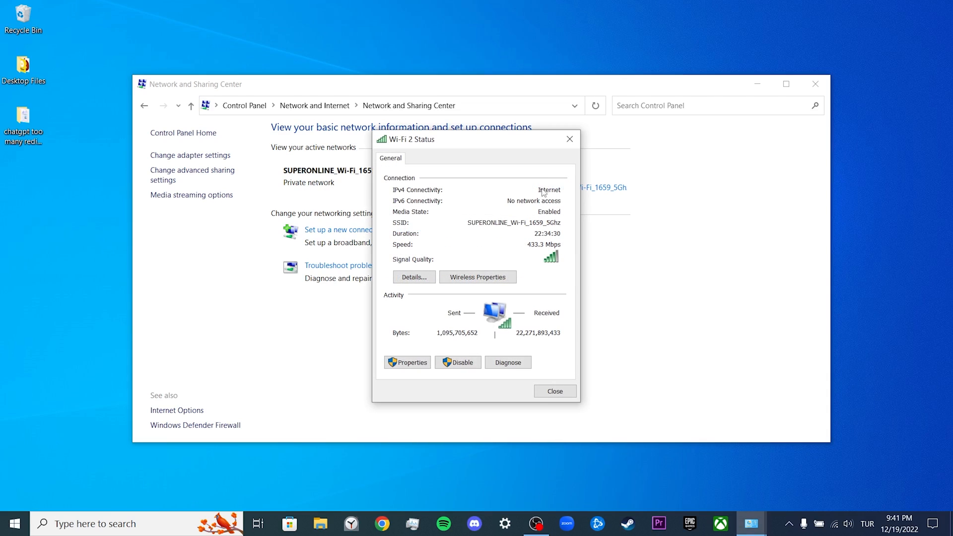
{"action": "left_click", "coordinate": [407, 363]}
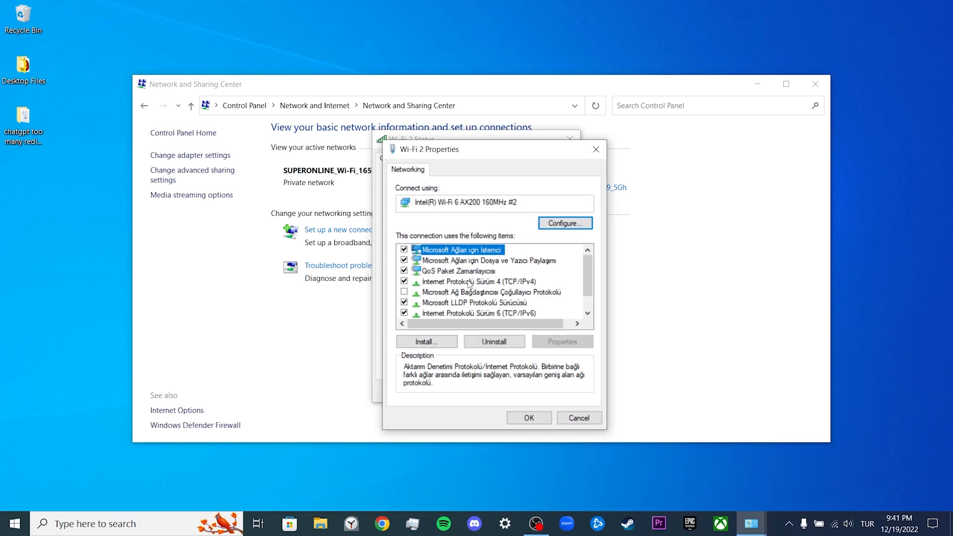
{"action": "left_click", "coordinate": [475, 281]}
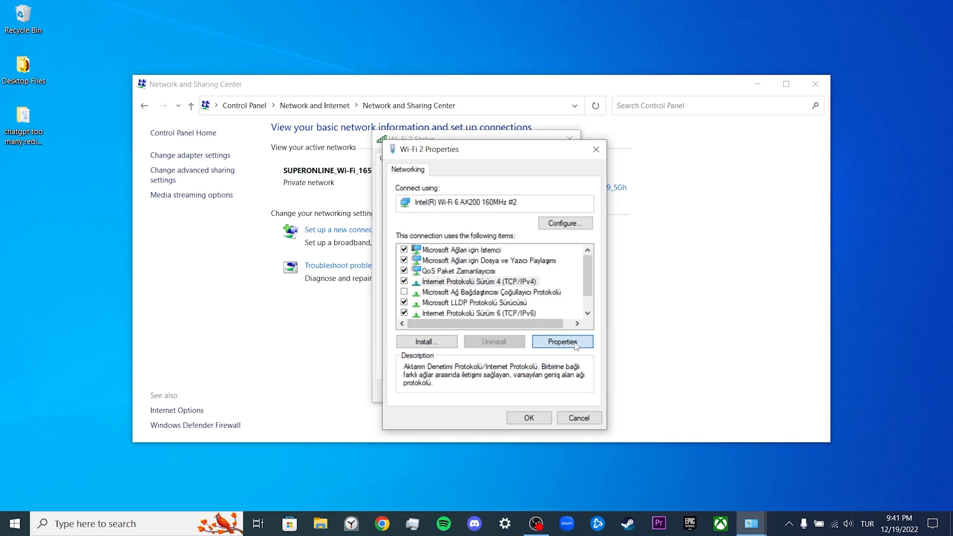
{"action": "left_click", "coordinate": [563, 342]}
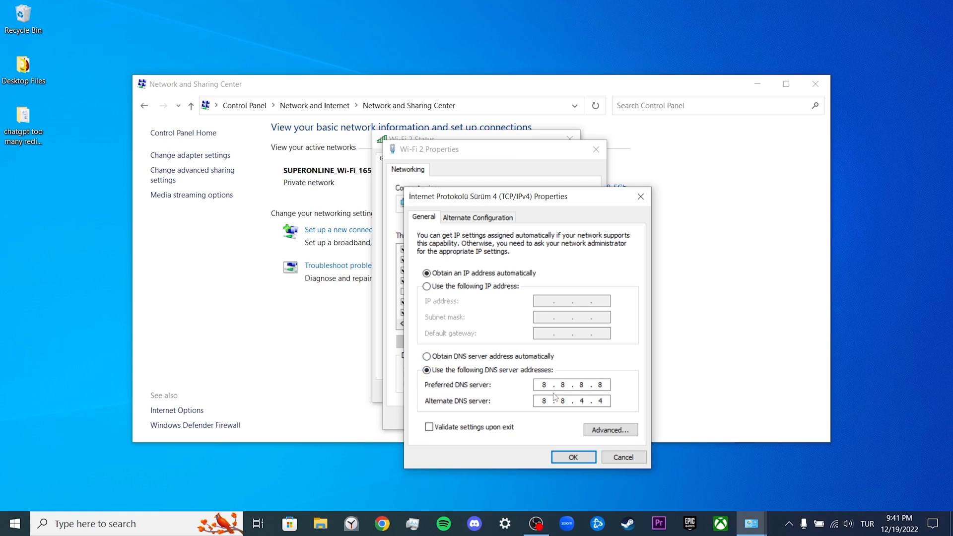
{"action": "mouse_move", "coordinate": [443, 412]}
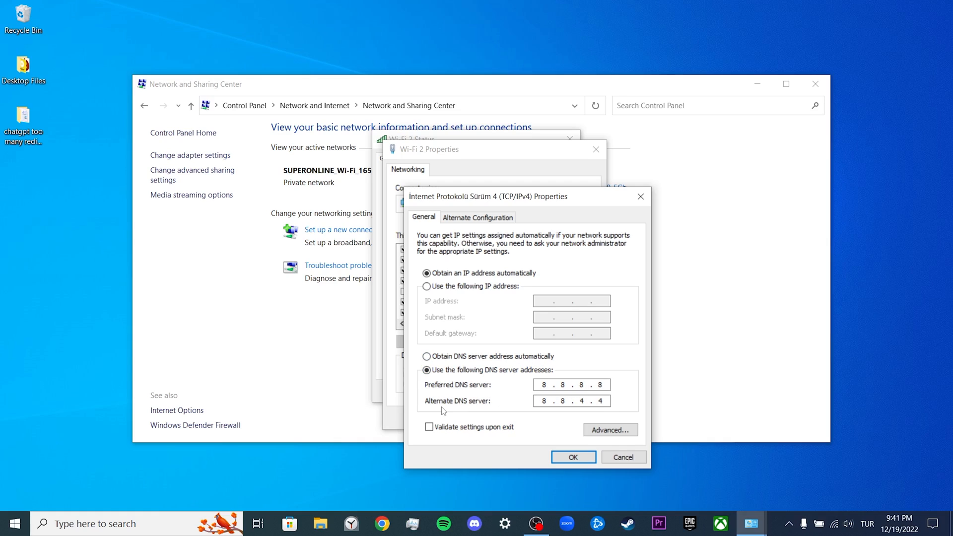
{"action": "mouse_move", "coordinate": [630, 406]}
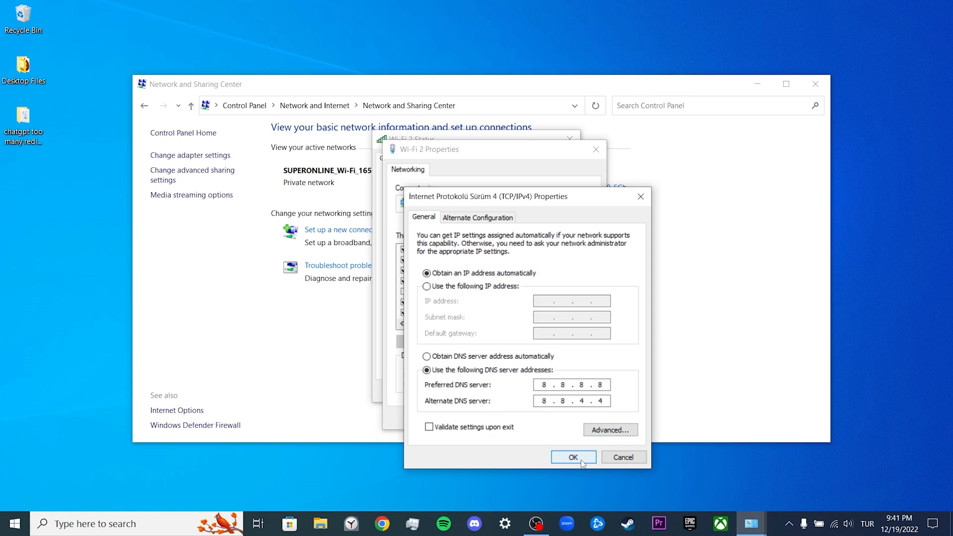
{"action": "left_click", "coordinate": [574, 457]}
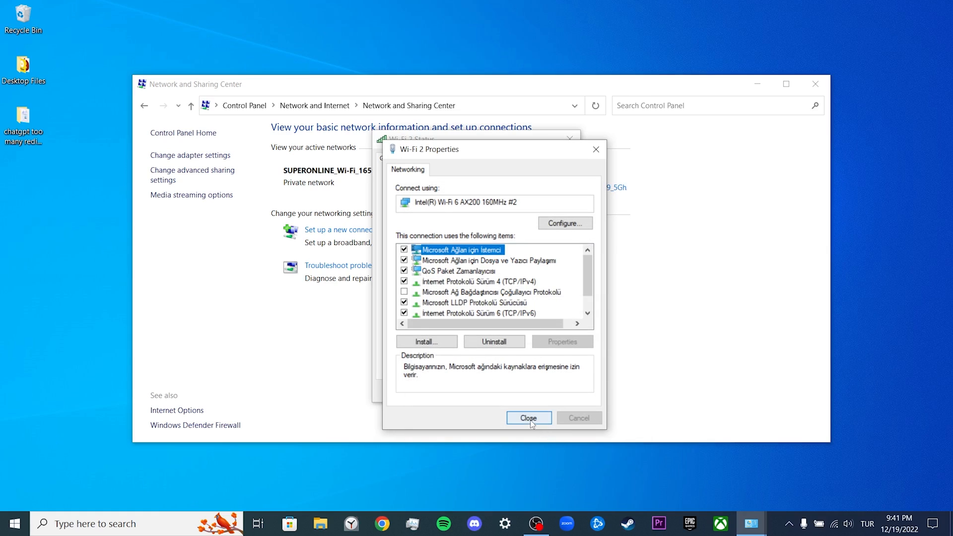
{"action": "left_click", "coordinate": [529, 418]}
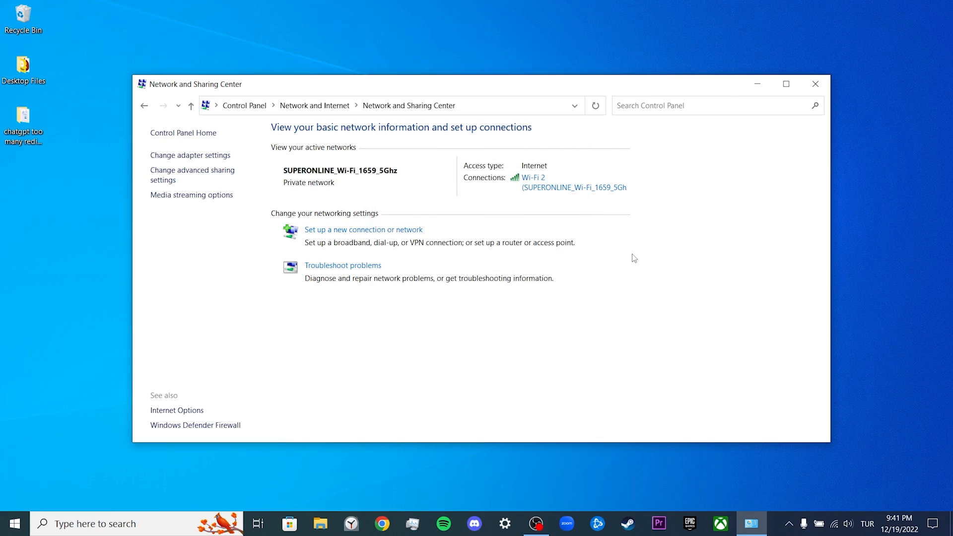
{"action": "left_click", "coordinate": [815, 83]}
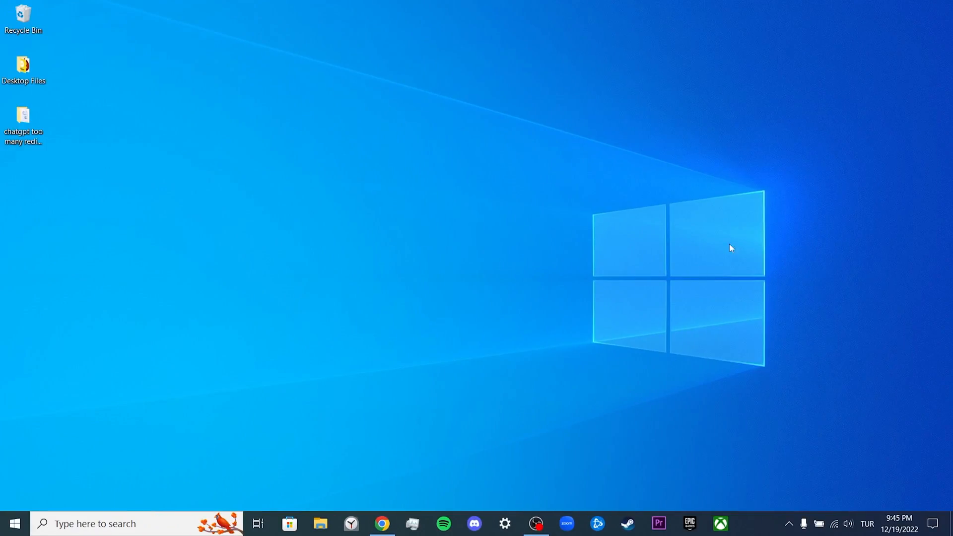
Step: In Chrome's Opera tab, start the Opera installer download, then return to the Firefox tab
{"action": "left_click", "coordinate": [383, 523]}
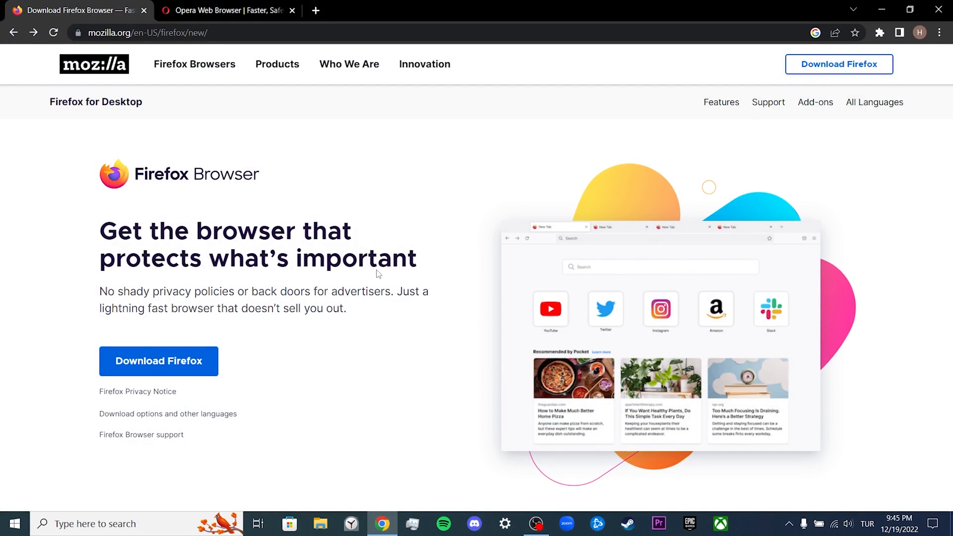
{"action": "left_click", "coordinate": [230, 10]}
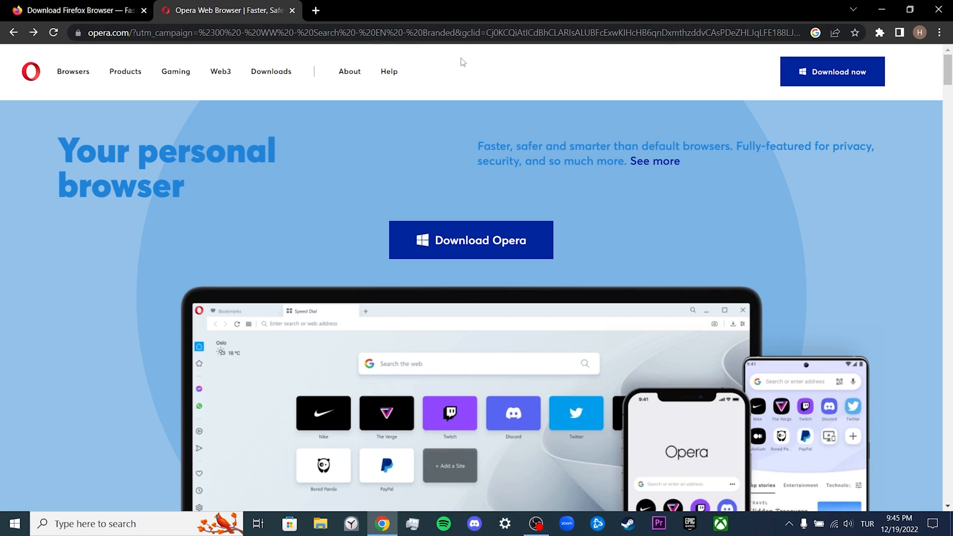
{"action": "left_click", "coordinate": [471, 240]}
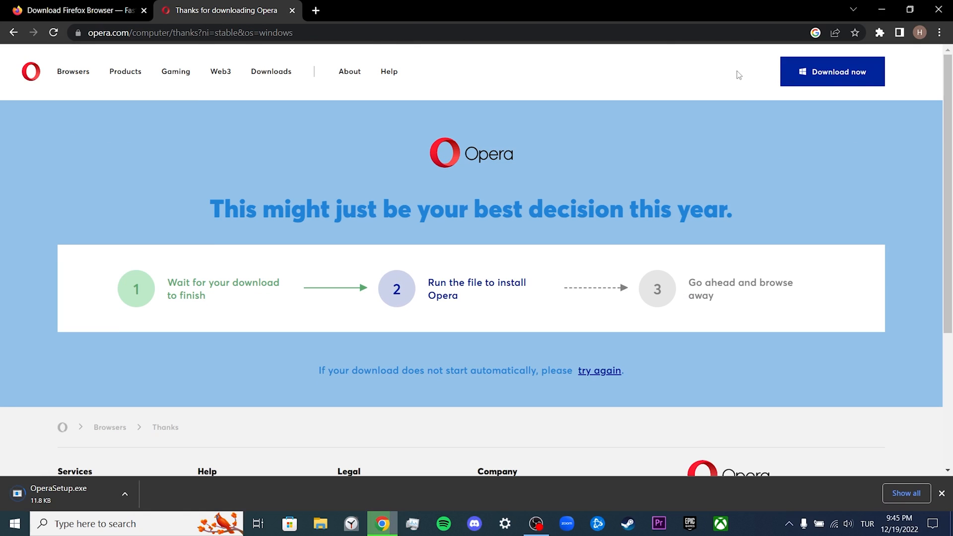
{"action": "left_click", "coordinate": [79, 10]}
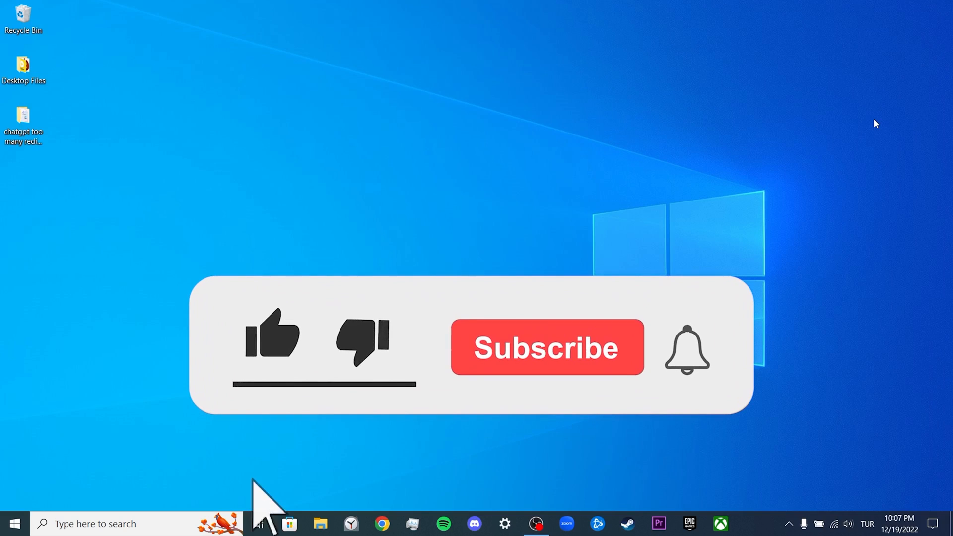
{"action": "left_click", "coordinate": [271, 339]}
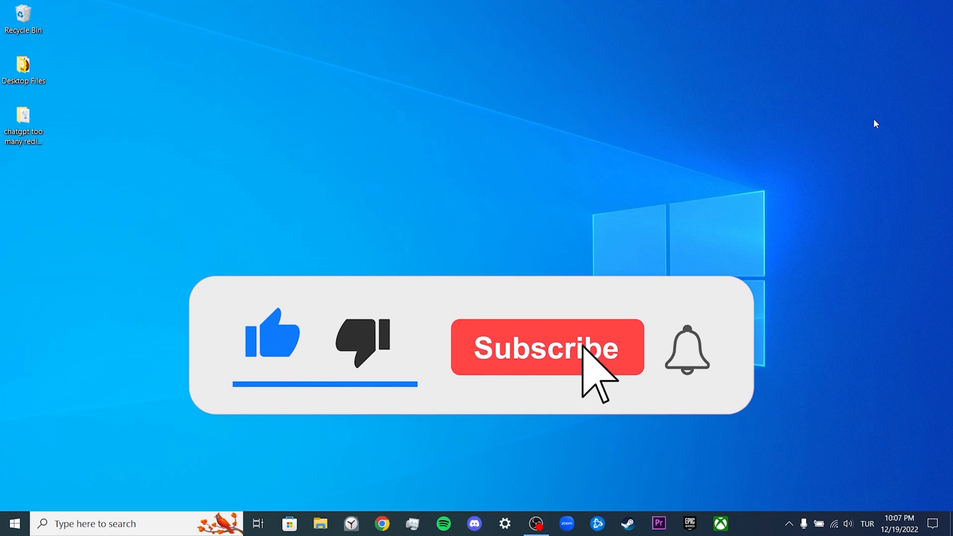
{"action": "left_click", "coordinate": [546, 348]}
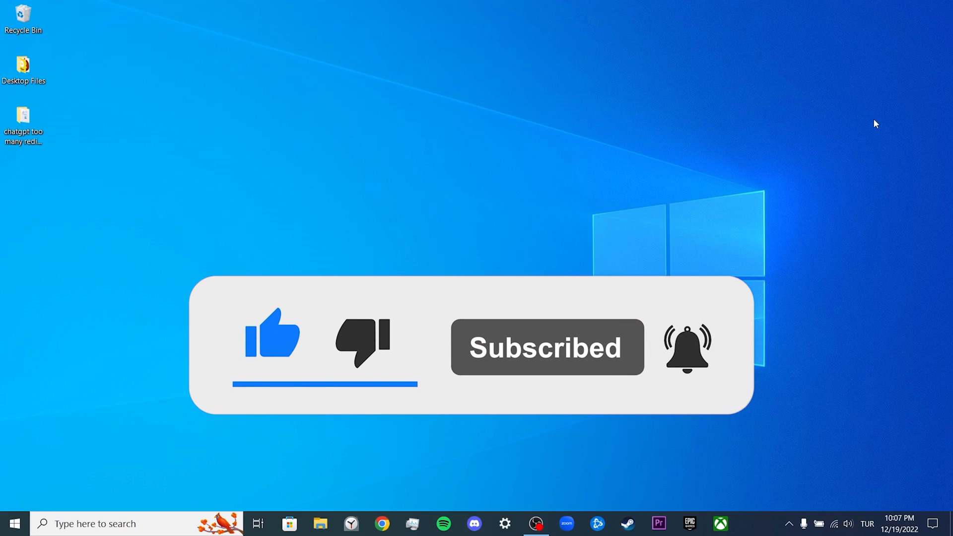